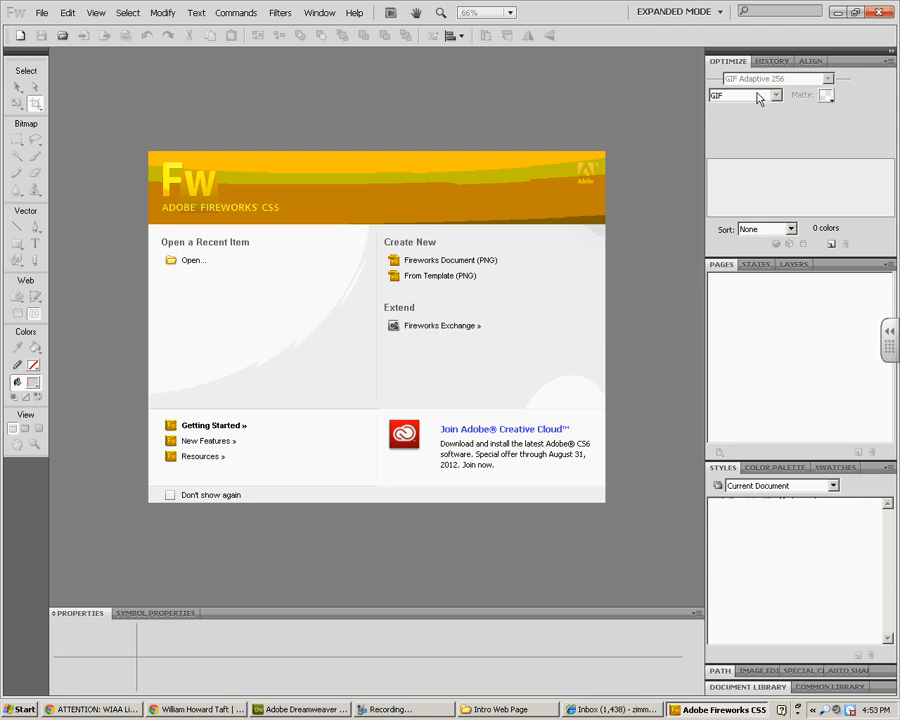
{"action": "mouse_move", "coordinate": [643, 211]}
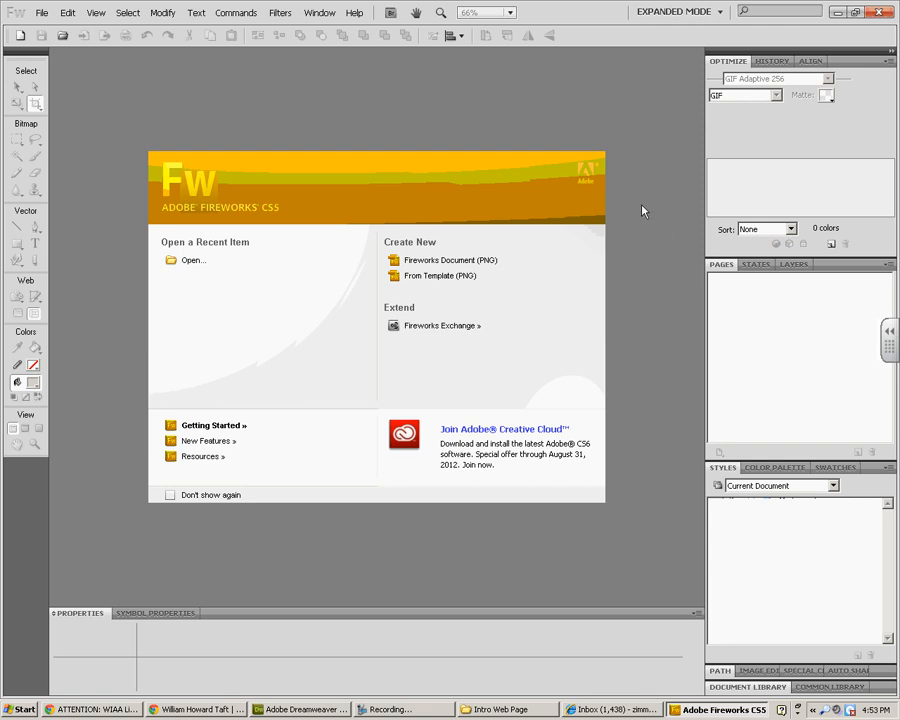
{"action": "mouse_move", "coordinate": [647, 196]}
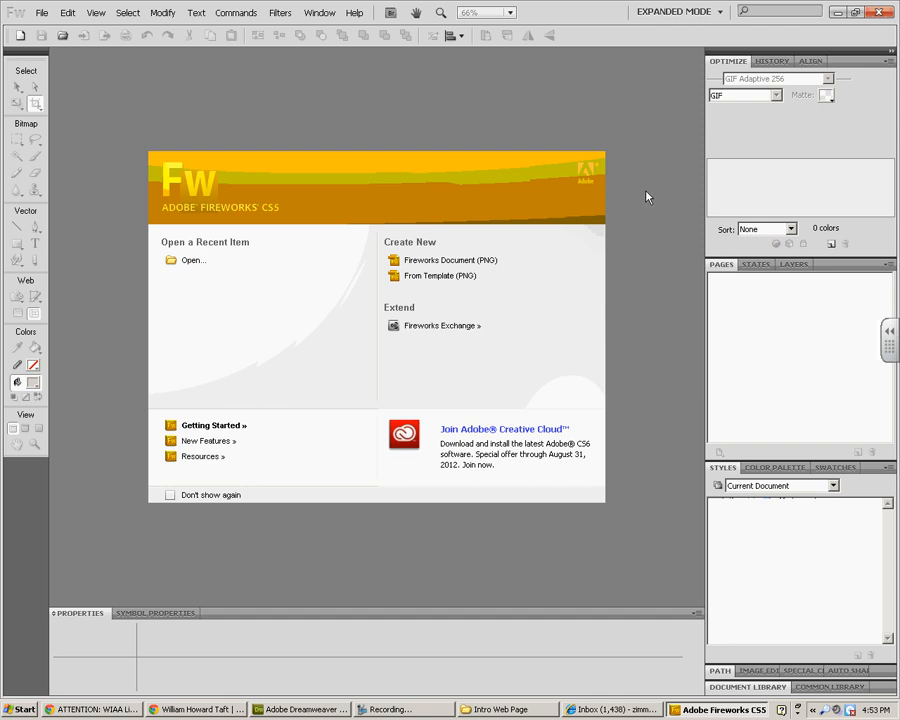
{"action": "mouse_move", "coordinate": [580, 257]}
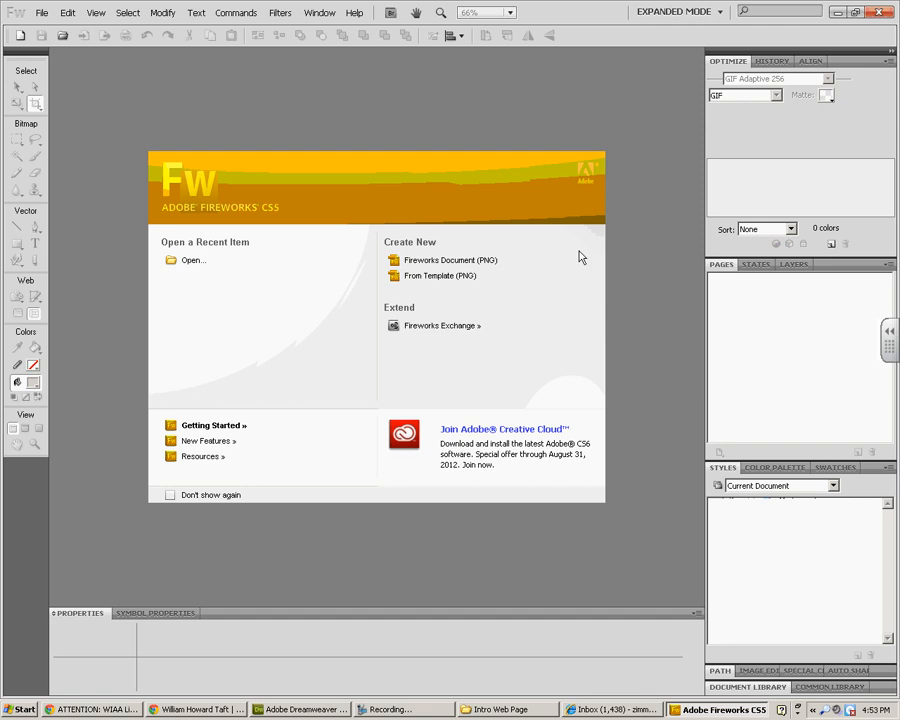
{"action": "mouse_move", "coordinate": [580, 234]}
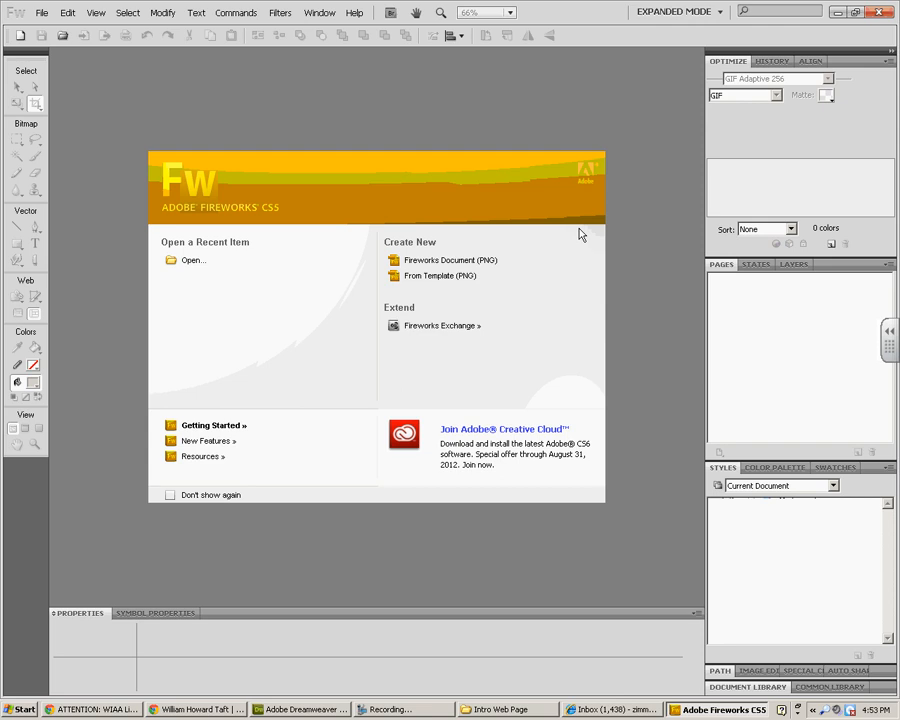
{"action": "mouse_move", "coordinate": [139, 157]}
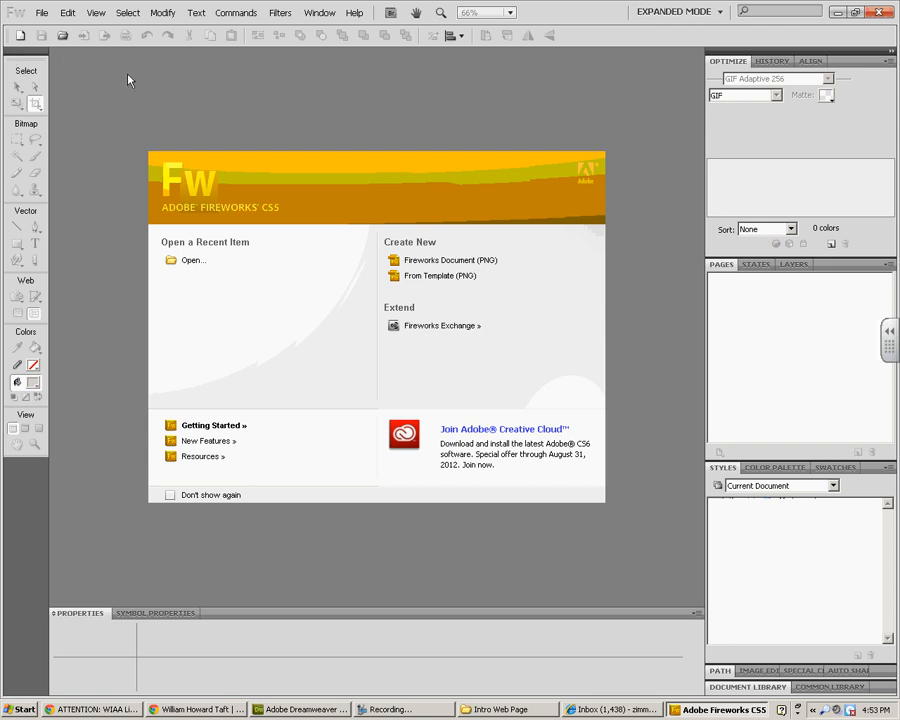
{"action": "mouse_move", "coordinate": [462, 260]}
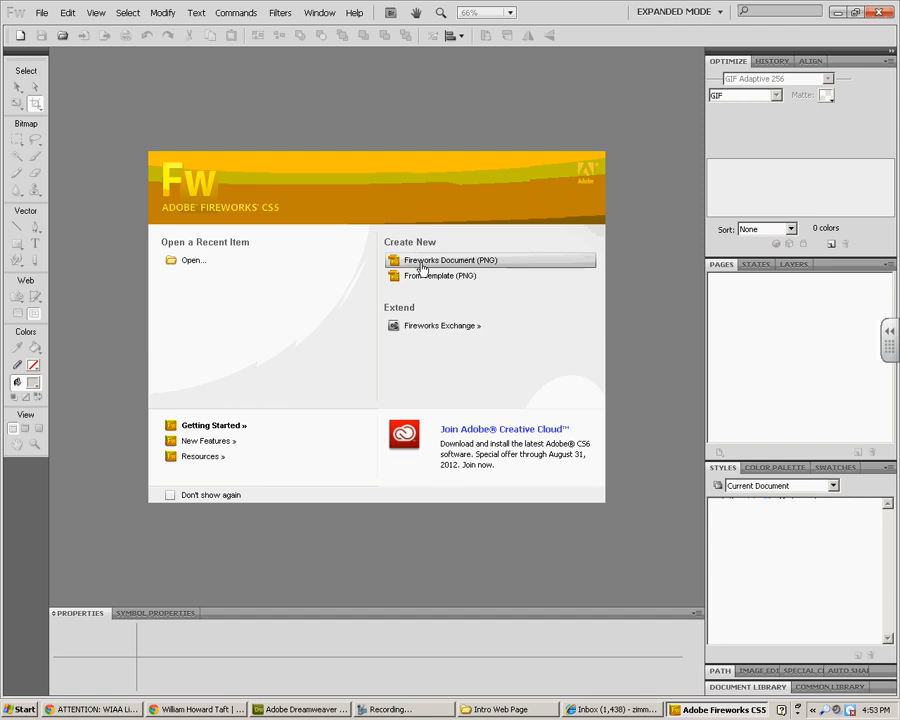
Create the new document Untitled-2 with a white 1000 x 175 pixel canvas.
{"action": "left_click", "coordinate": [428, 260]}
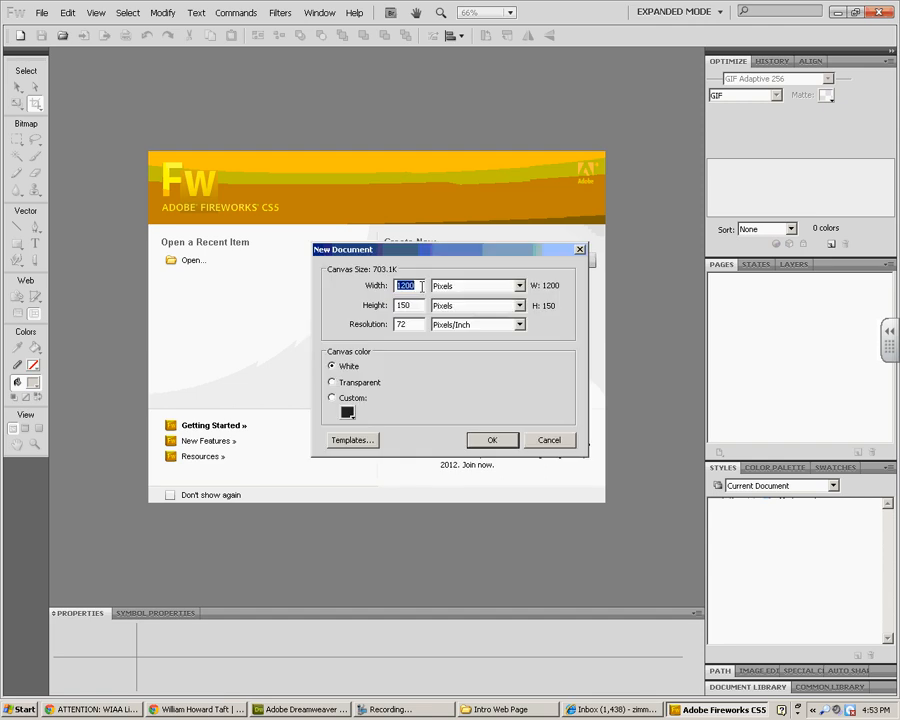
{"action": "type", "text": "1000"}
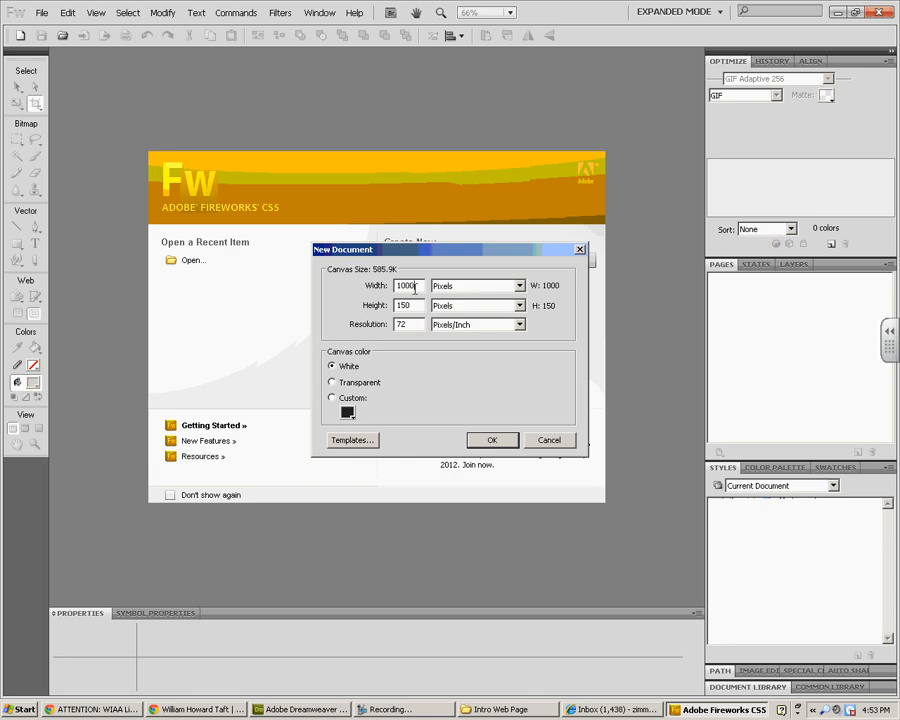
{"action": "left_click", "coordinate": [405, 305]}
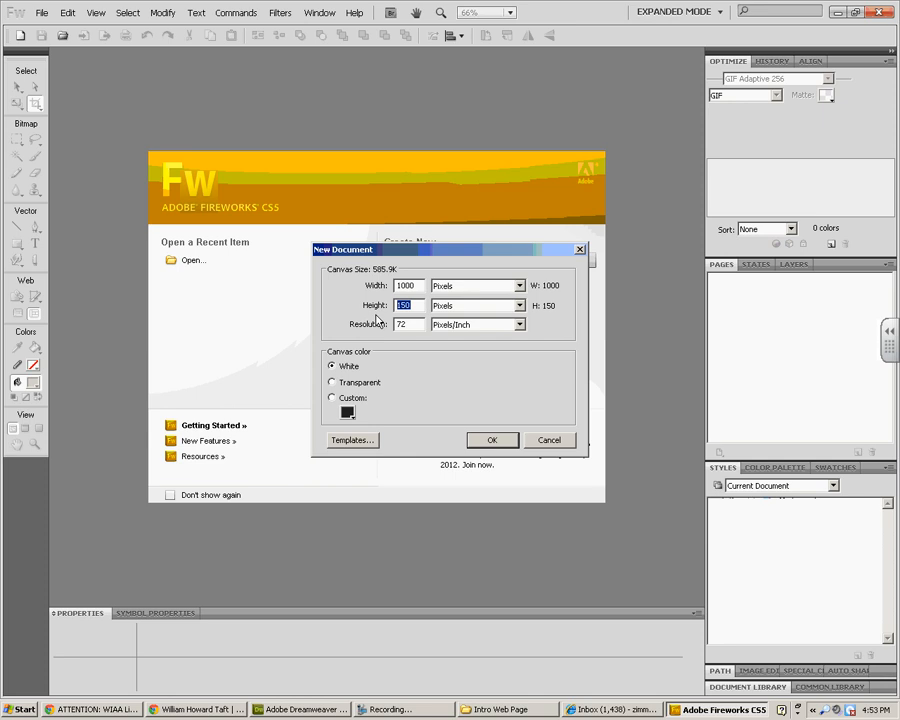
{"action": "type", "text": "175"}
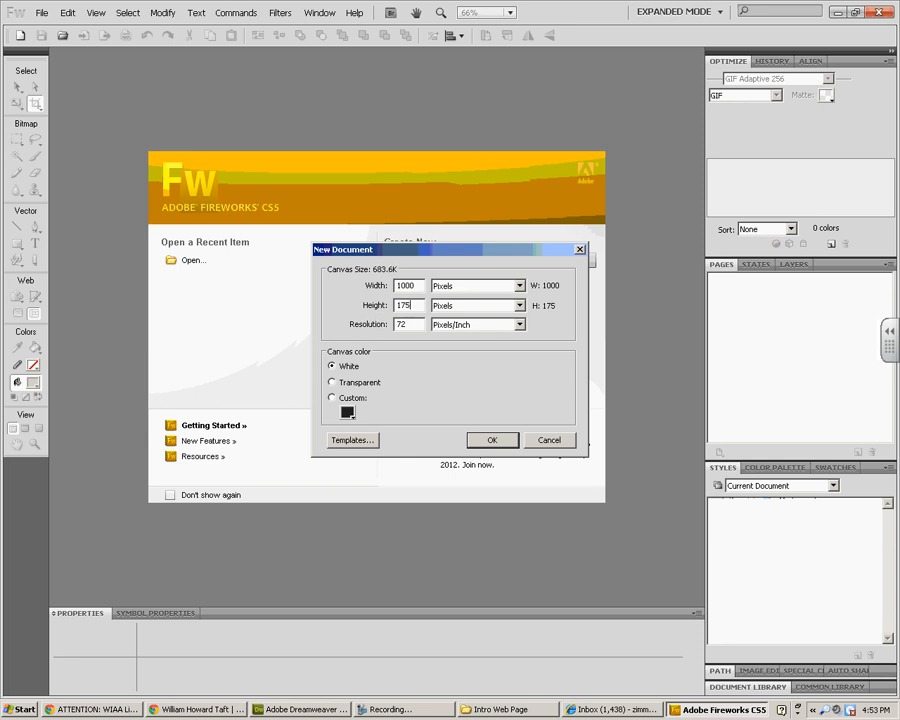
{"action": "left_click", "coordinate": [492, 440]}
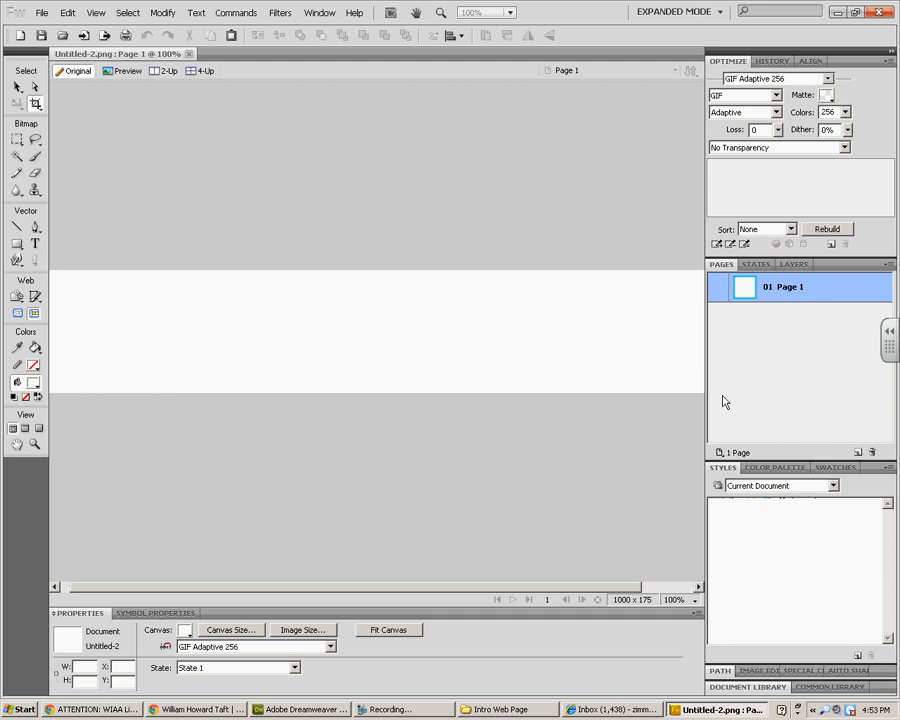
{"action": "mouse_move", "coordinate": [7, 335]}
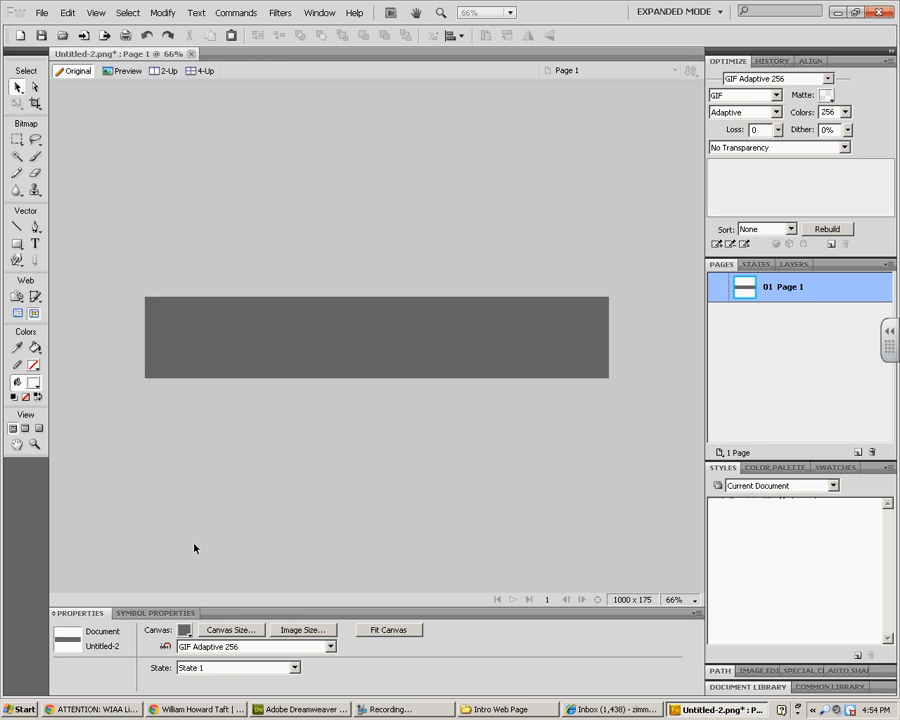
{"action": "mouse_move", "coordinate": [90, 103]}
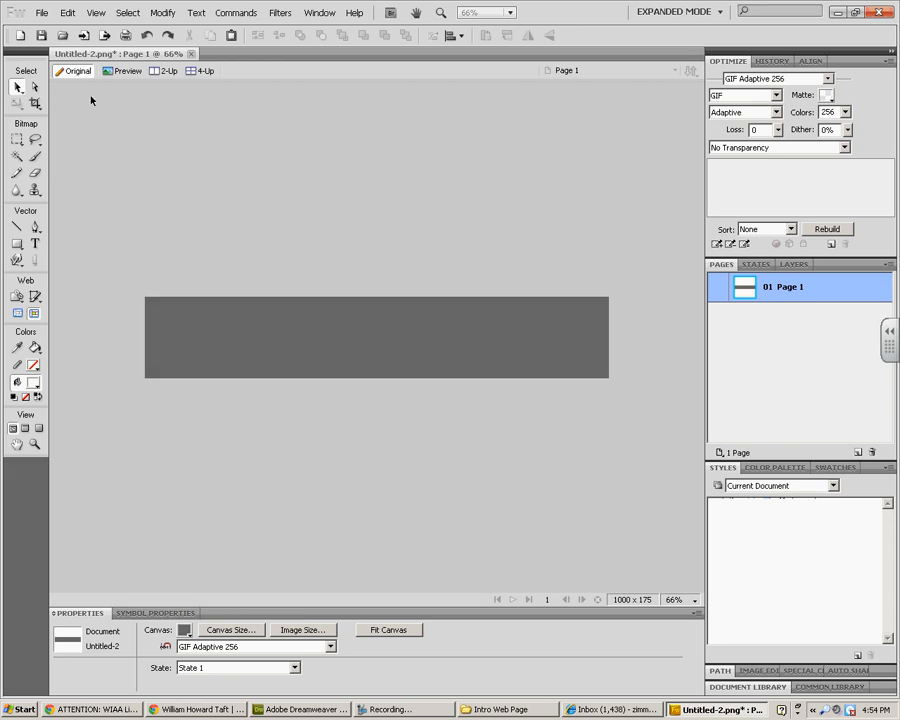
{"action": "mouse_move", "coordinate": [37, 246]}
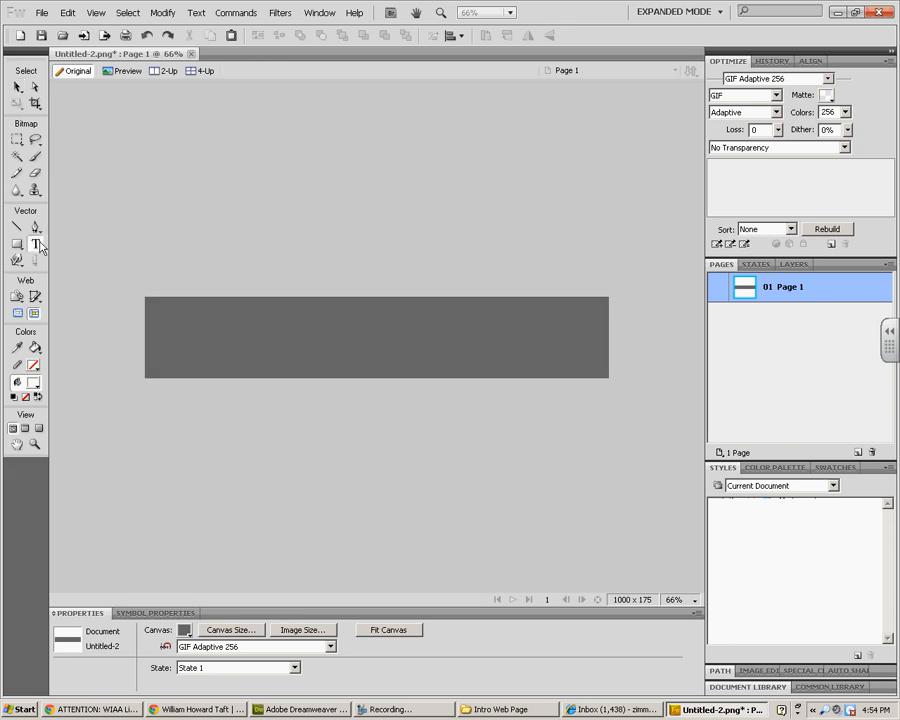
Set the Text tool to Blue Highway Condensed, size 80, keeping the fill white.
{"action": "left_click", "coordinate": [36, 245]}
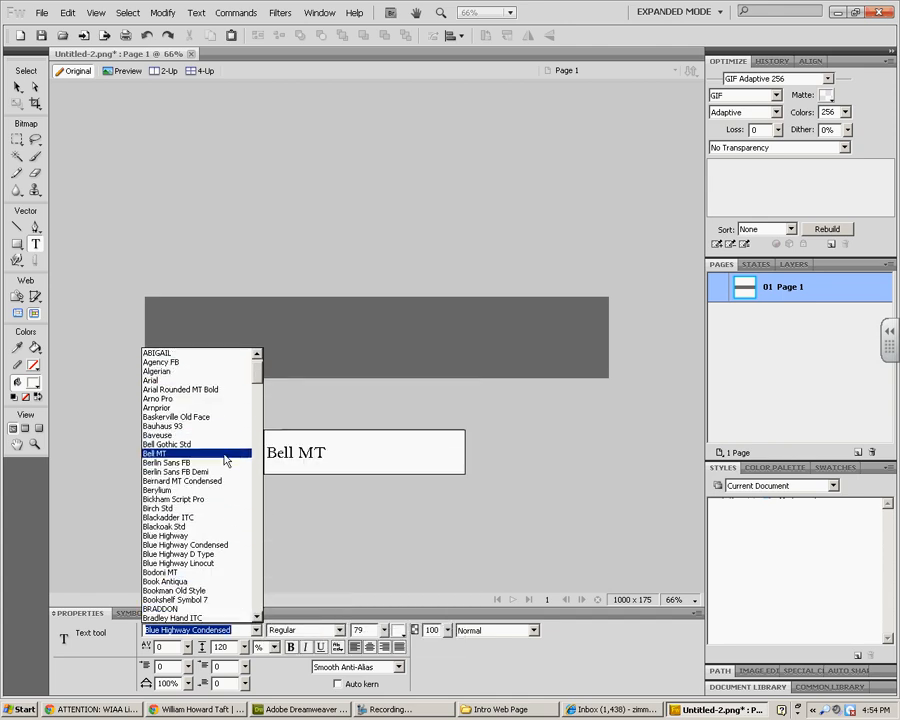
{"action": "left_click", "coordinate": [184, 517]}
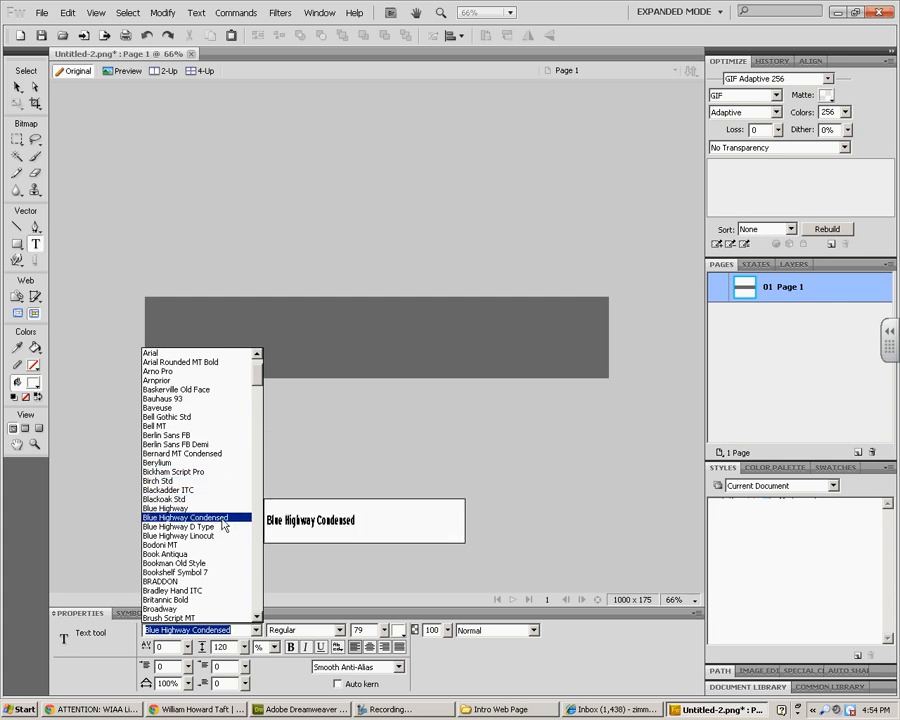
{"action": "scroll", "scroll_direction": "down", "scroll_amount": 3}
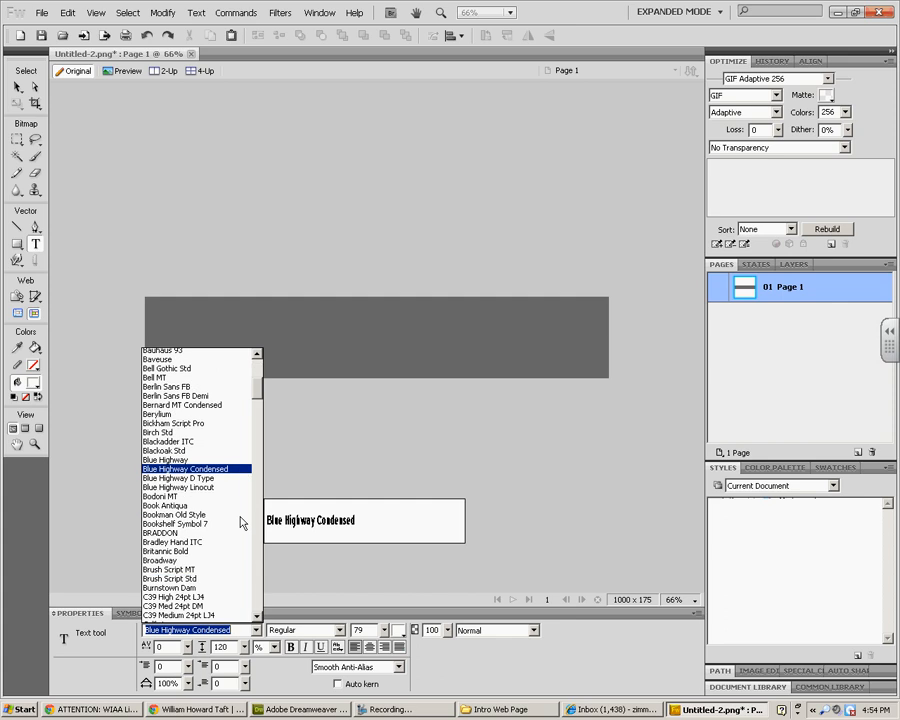
{"action": "left_click", "coordinate": [185, 469]}
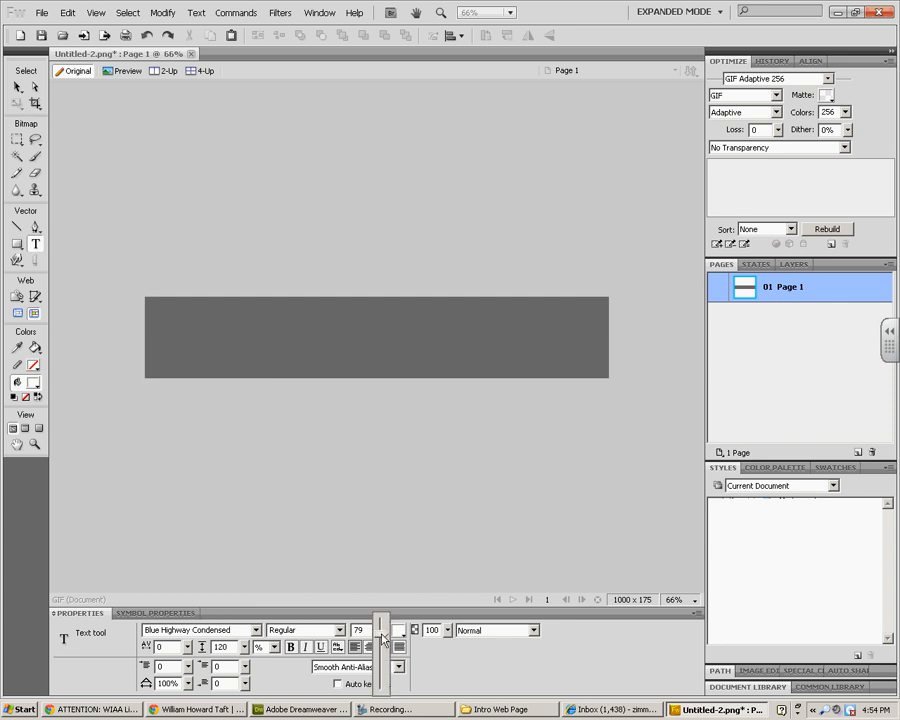
{"action": "left_click", "coordinate": [380, 633]}
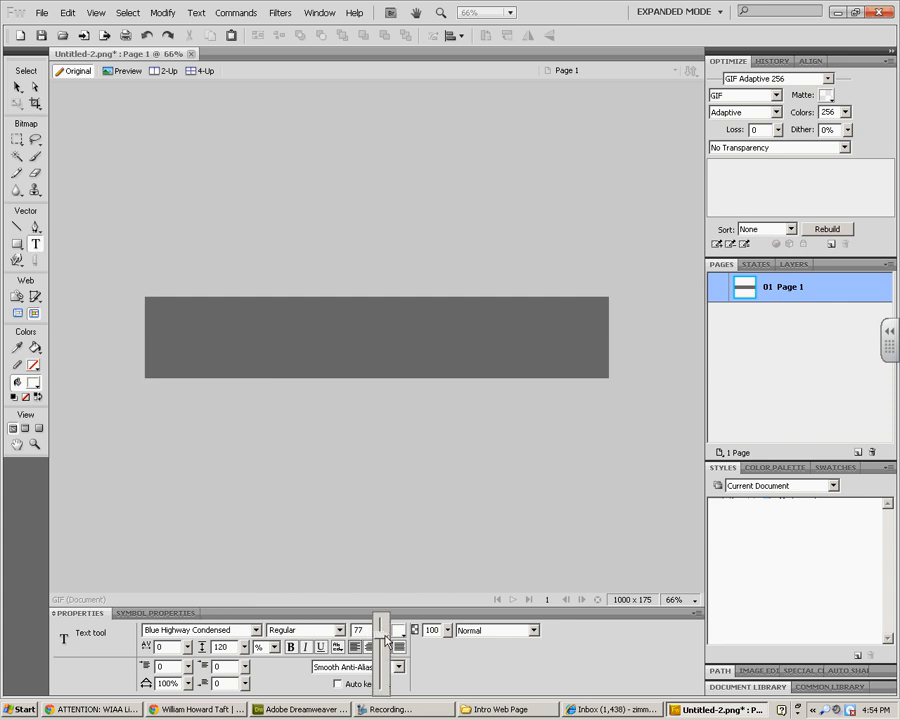
{"action": "left_click", "coordinate": [409, 630]}
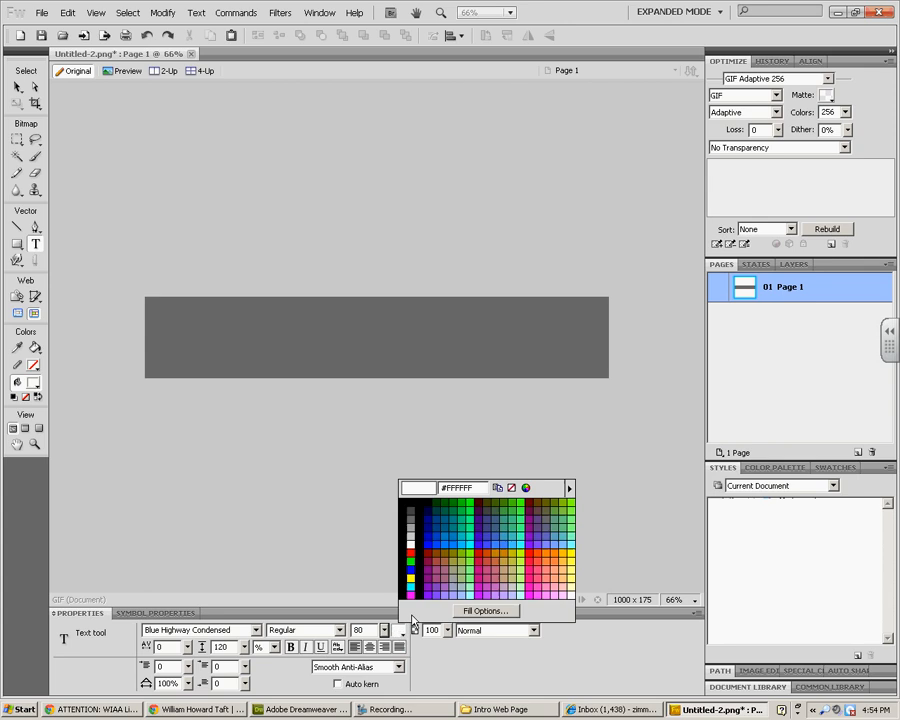
{"action": "left_click", "coordinate": [411, 546]}
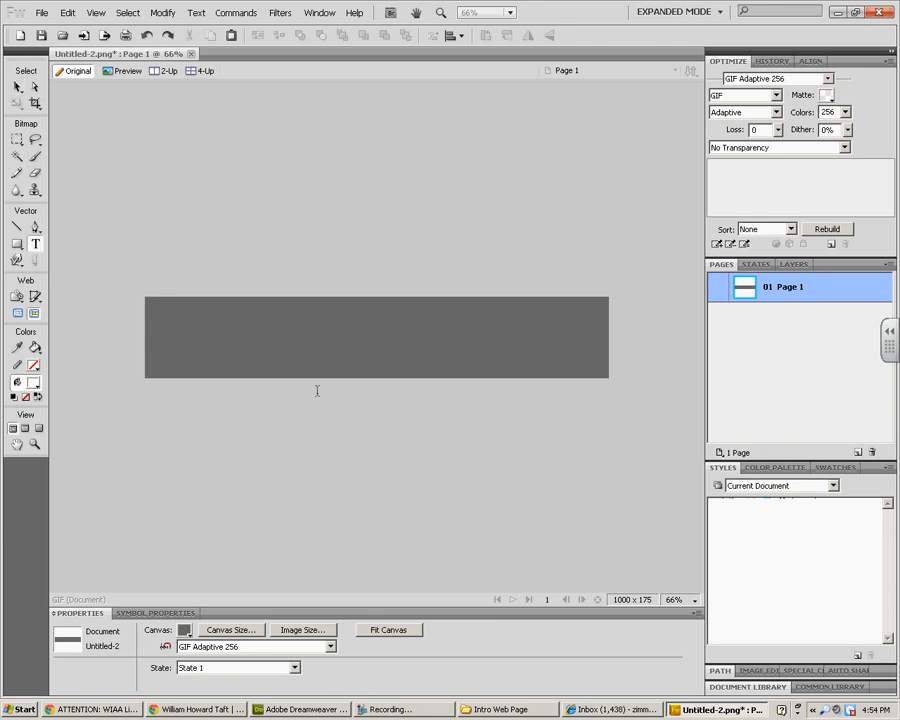
Type the white title 'William Howard Taft' near the banner's left edge, then deselect it.
{"action": "left_click", "coordinate": [216, 307]}
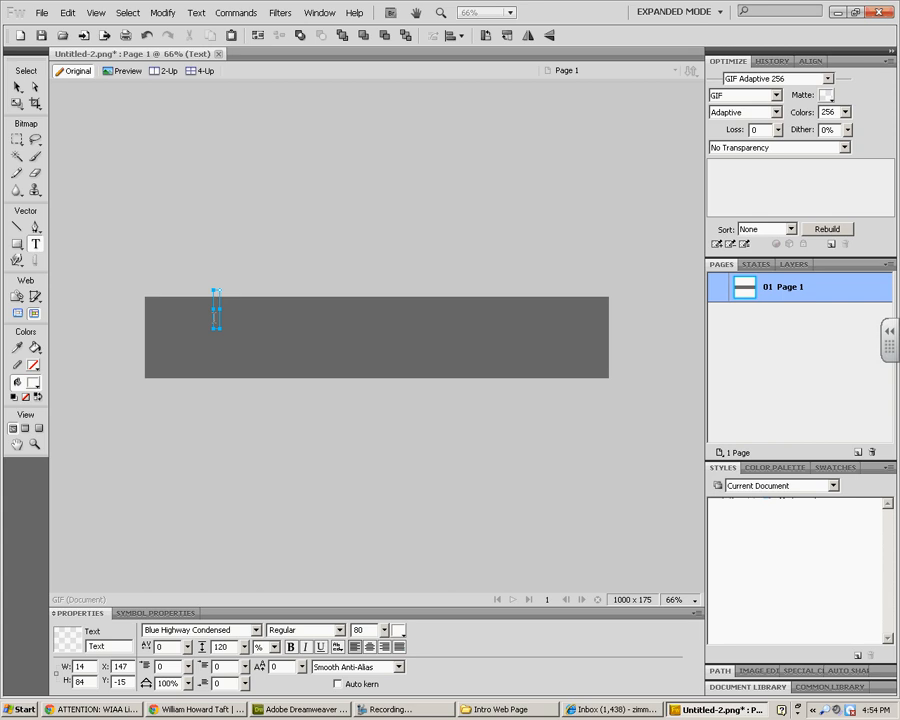
{"action": "type", "text": "William"}
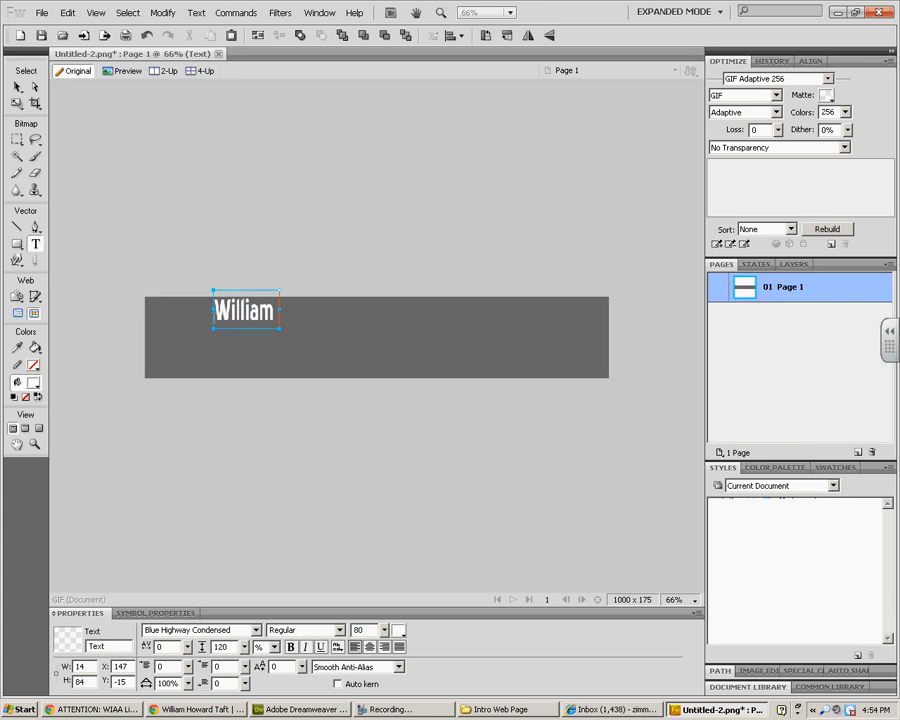
{"action": "type", "text": "Hoa"}
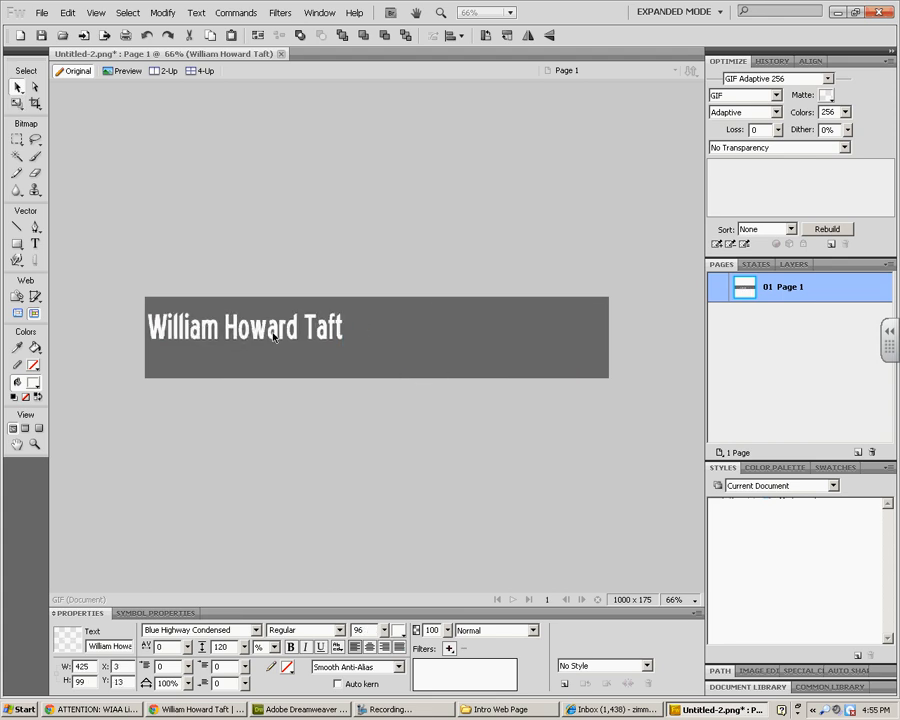
{"action": "left_click", "coordinate": [60, 430]}
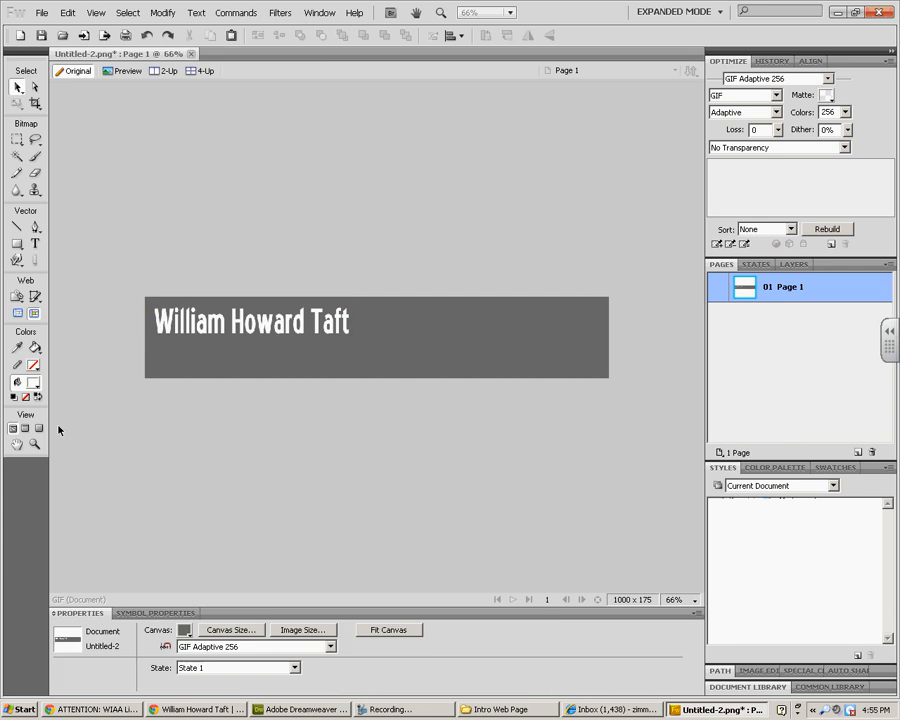
{"action": "mouse_move", "coordinate": [180, 438]}
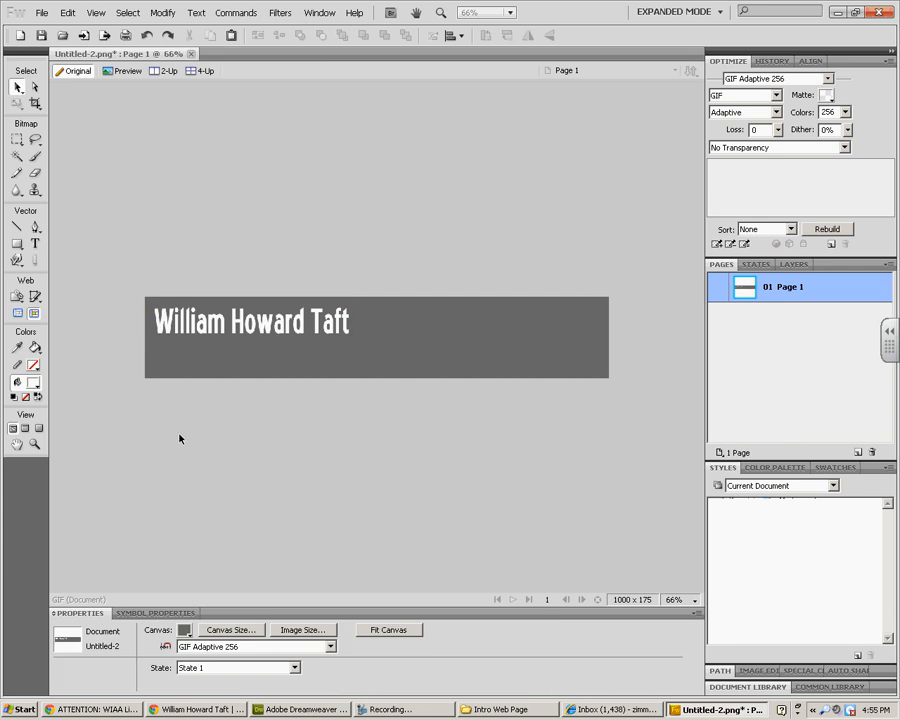
{"action": "mouse_move", "coordinate": [122, 392]}
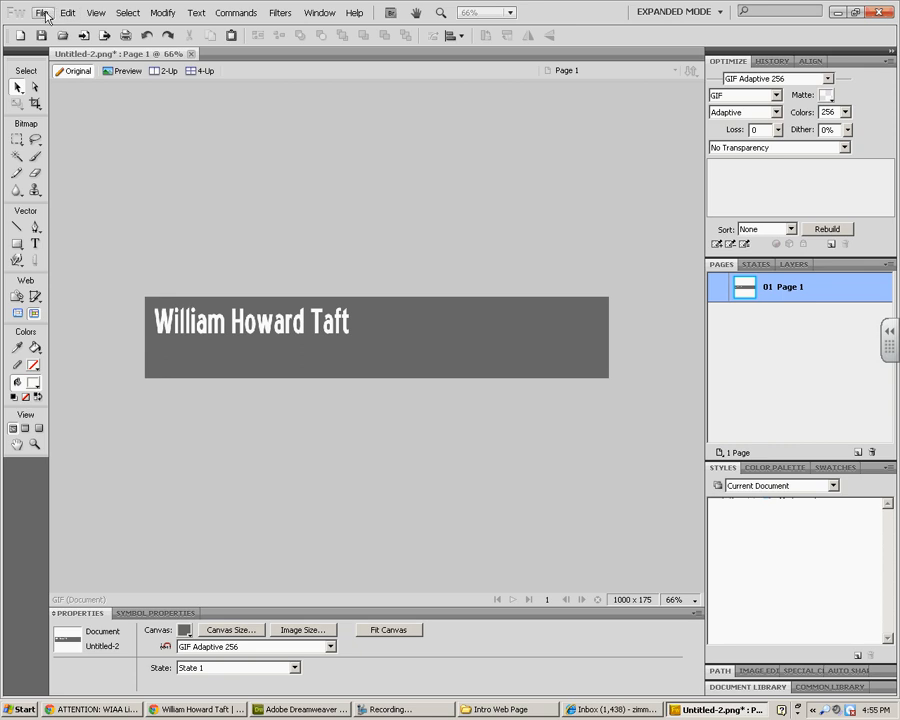
{"action": "mouse_move", "coordinate": [42, 12]}
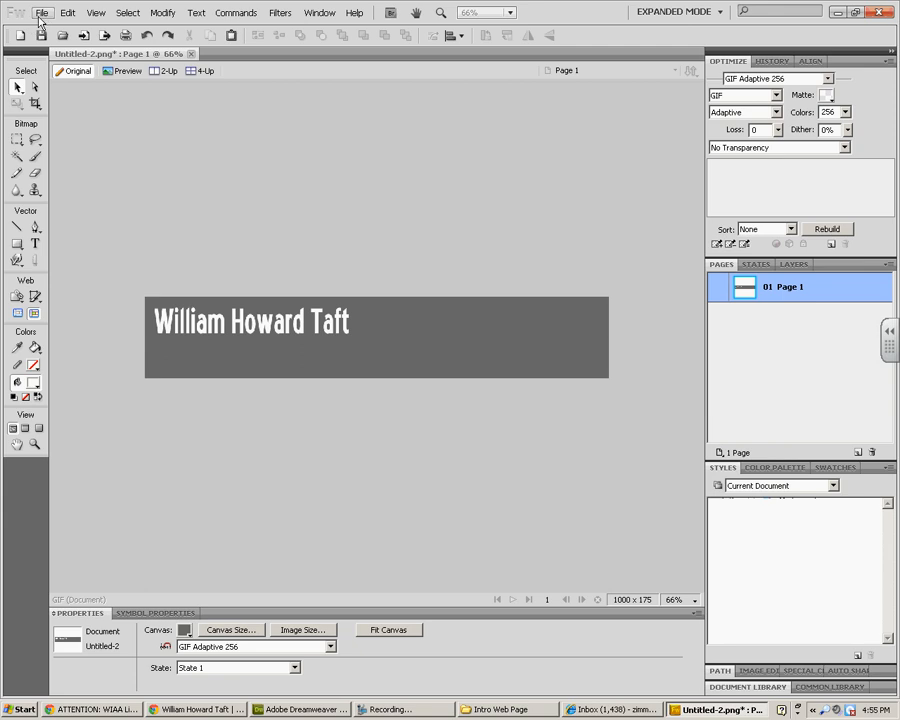
Import the Taft portrait image and place it on the banner.
{"action": "left_click", "coordinate": [46, 11]}
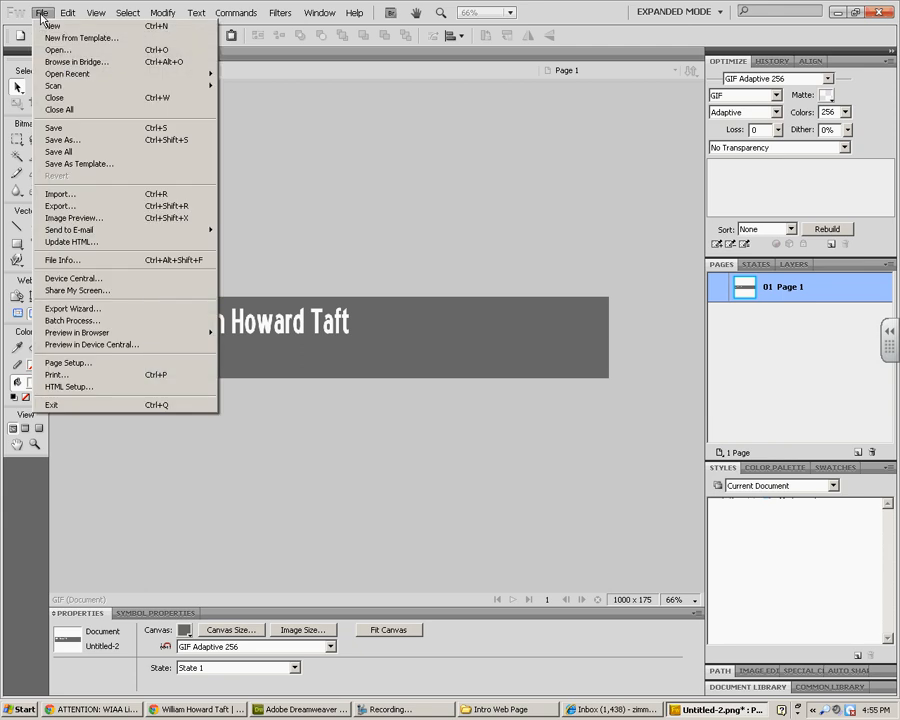
{"action": "left_click", "coordinate": [55, 194]}
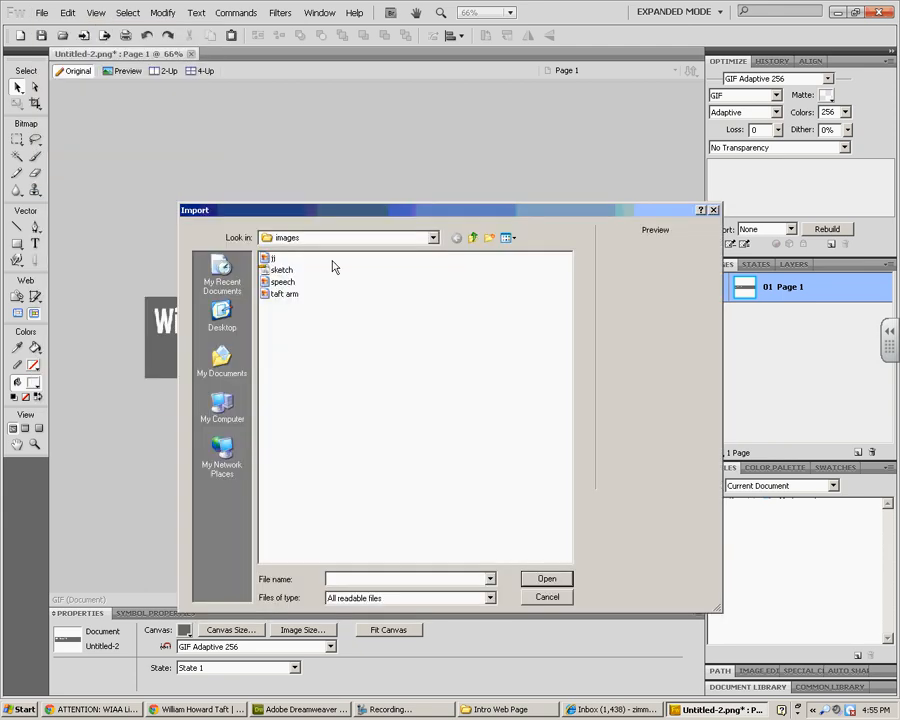
{"action": "left_click", "coordinate": [546, 597]}
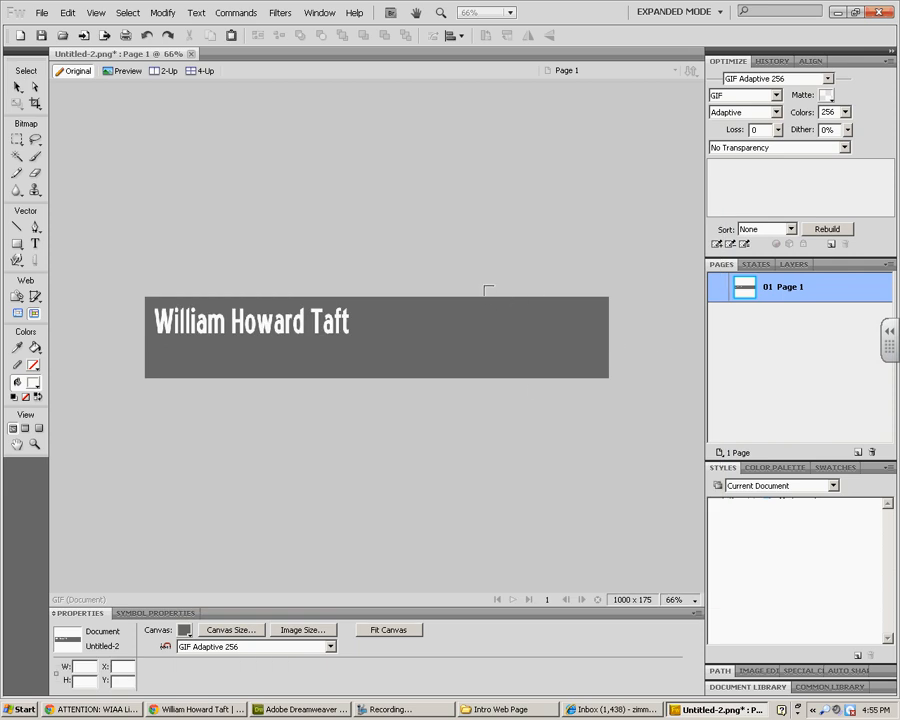
{"action": "left_click_drag", "start_coordinate": [490, 305], "coordinate": [553, 368]}
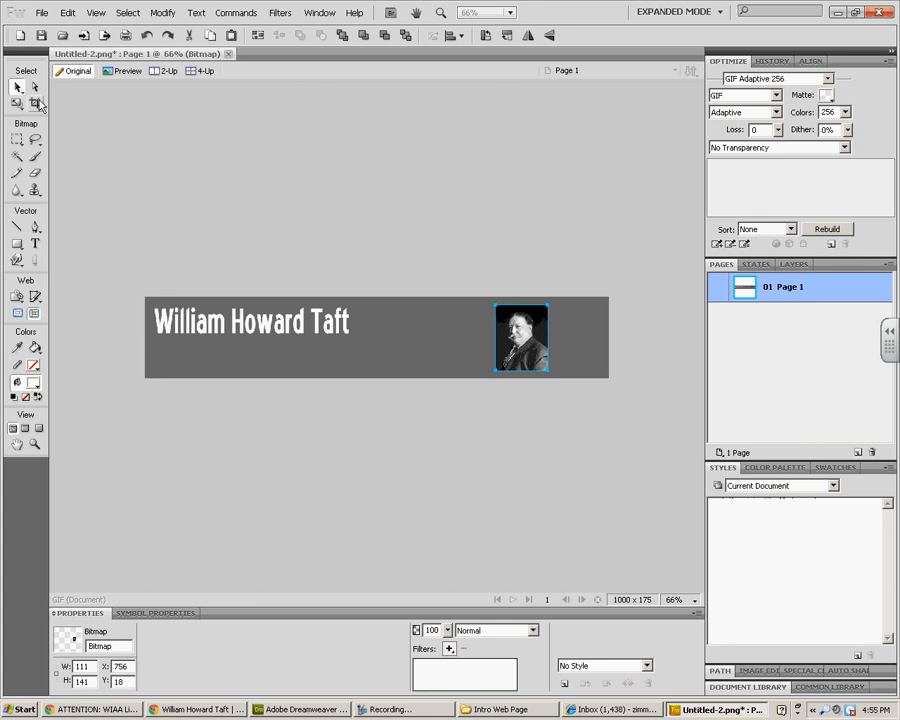
Enlarge the portrait and align it with the banner's right edge.
{"action": "left_click_drag", "start_coordinate": [520, 337], "coordinate": [410, 315]}
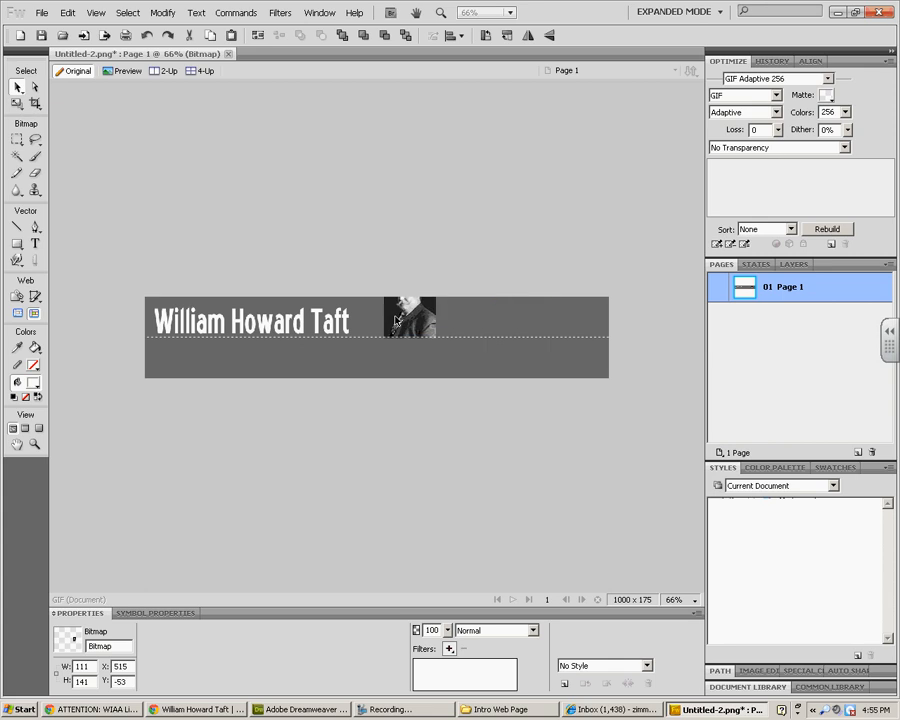
{"action": "left_click_drag", "start_coordinate": [405, 318], "coordinate": [535, 338]}
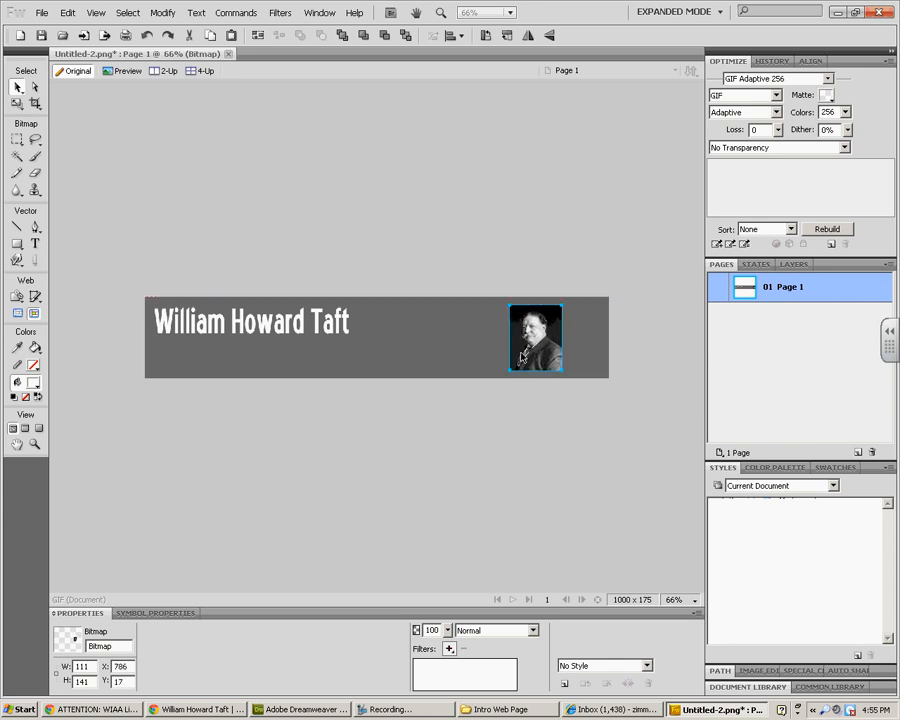
{"action": "left_click_drag", "start_coordinate": [535, 338], "coordinate": [521, 330]}
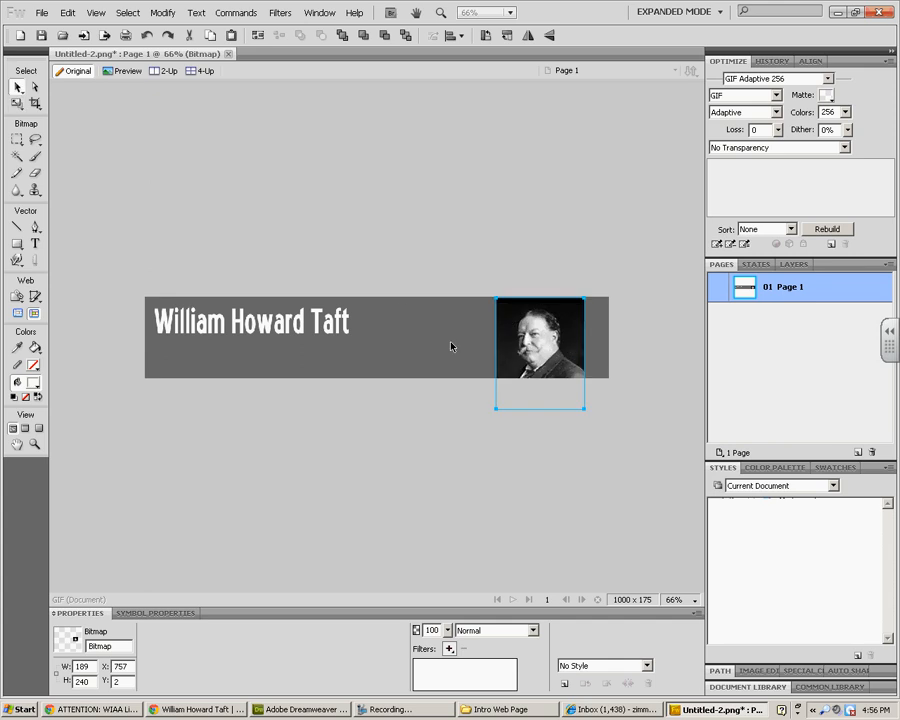
{"action": "left_click_drag", "start_coordinate": [540, 345], "coordinate": [565, 340]}
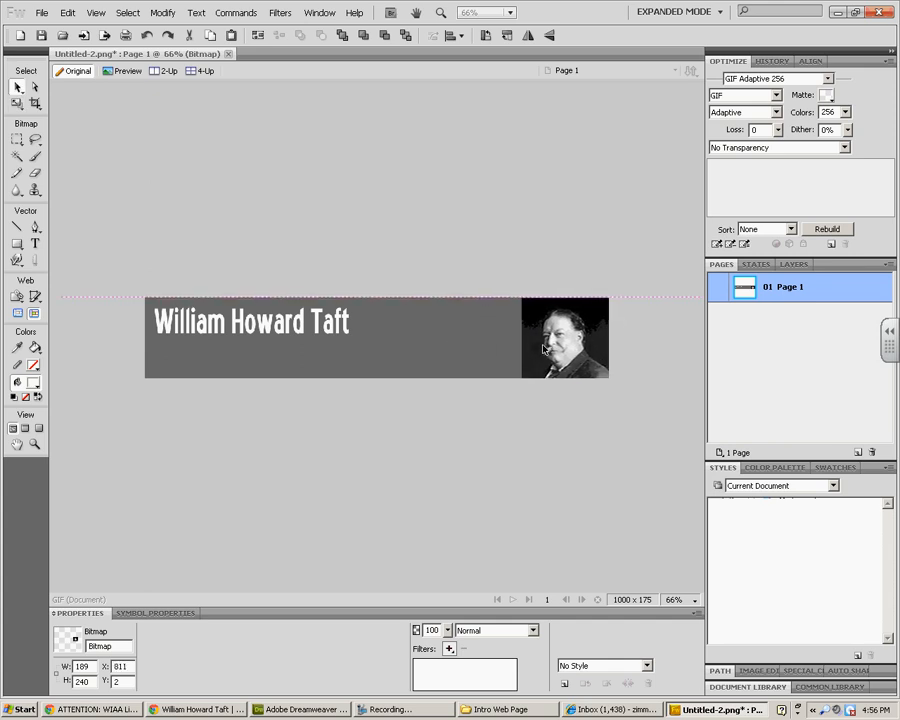
{"action": "left_click_drag", "start_coordinate": [565, 338], "coordinate": [553, 338]}
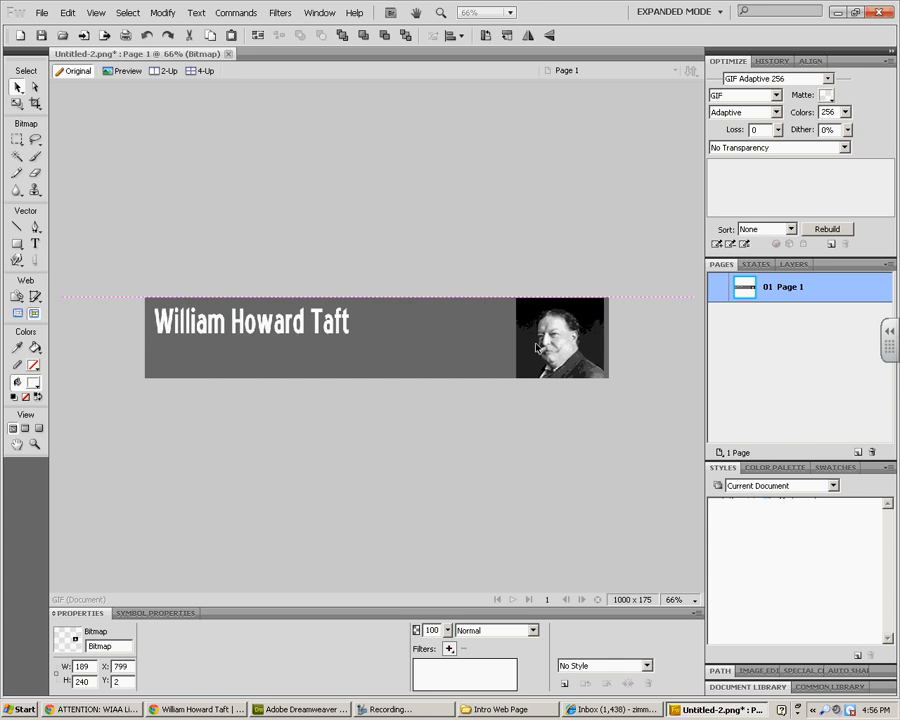
{"action": "left_click_drag", "start_coordinate": [545, 338], "coordinate": [556, 338]}
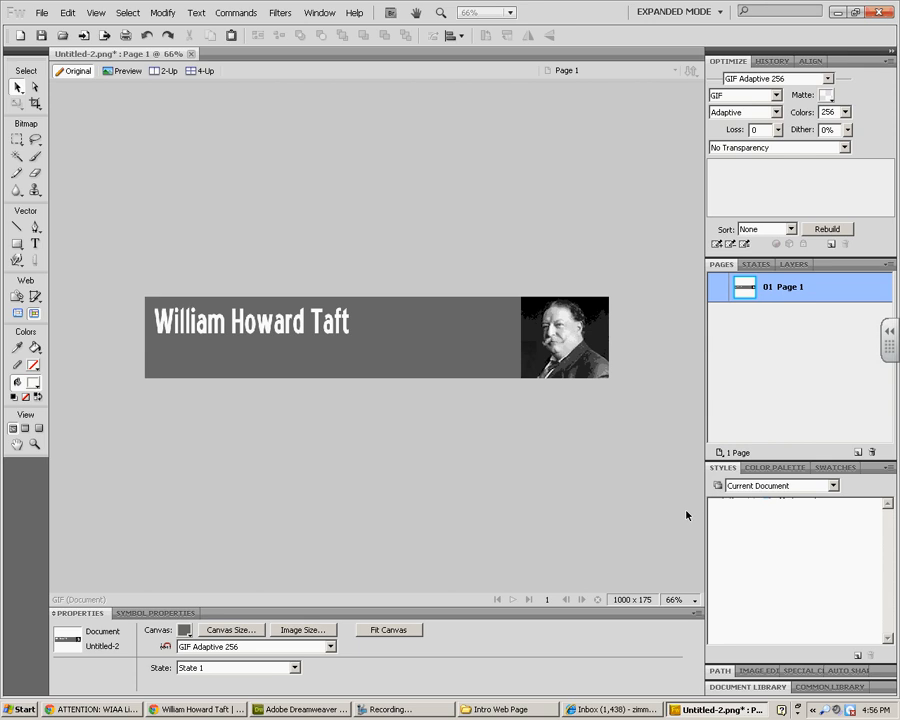
Deselect the portrait and title, then set the canvas colour to black.
{"action": "left_click", "coordinate": [565, 338]}
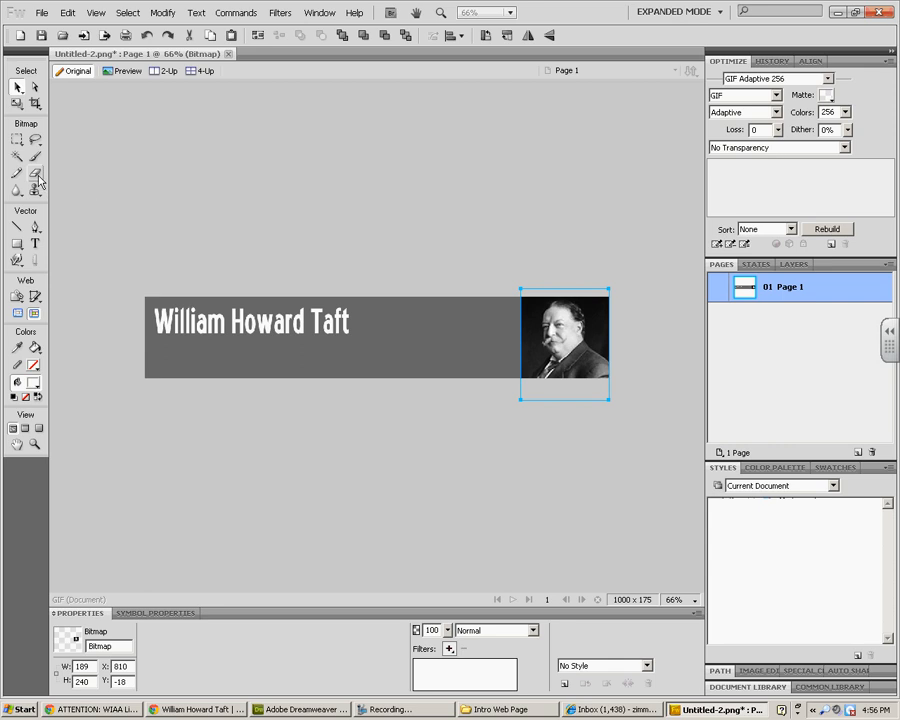
{"action": "left_click", "coordinate": [38, 190]}
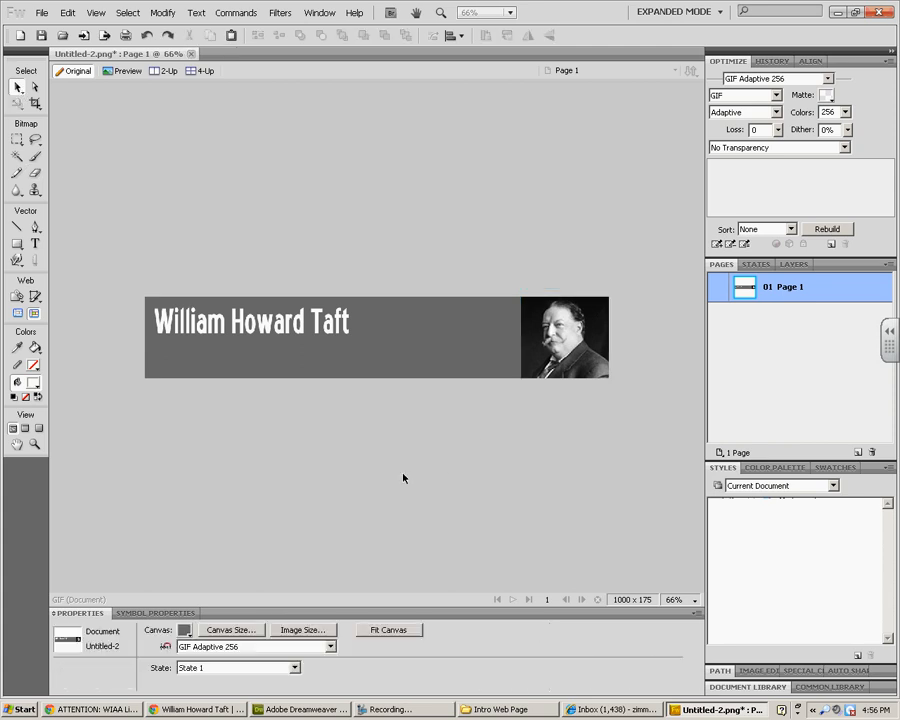
{"action": "left_click", "coordinate": [251, 321]}
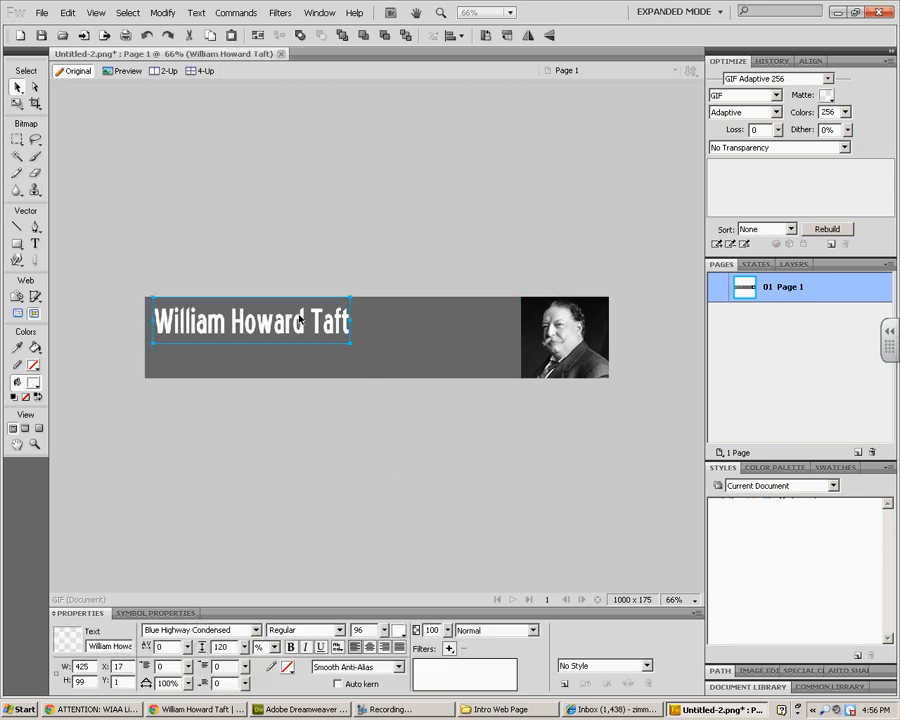
{"action": "left_click", "coordinate": [565, 338]}
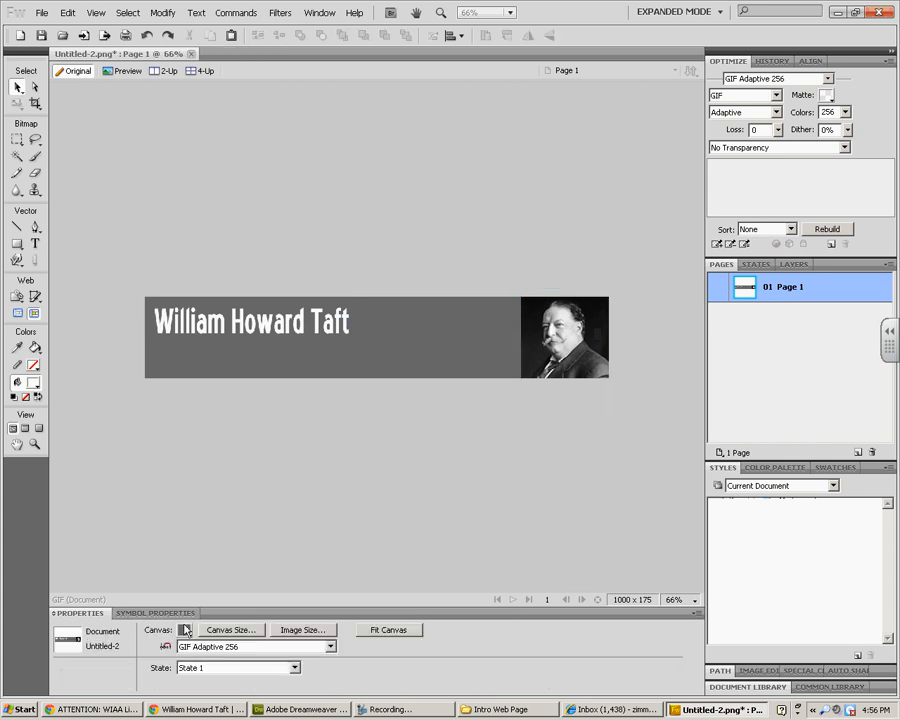
{"action": "left_click", "coordinate": [186, 629]}
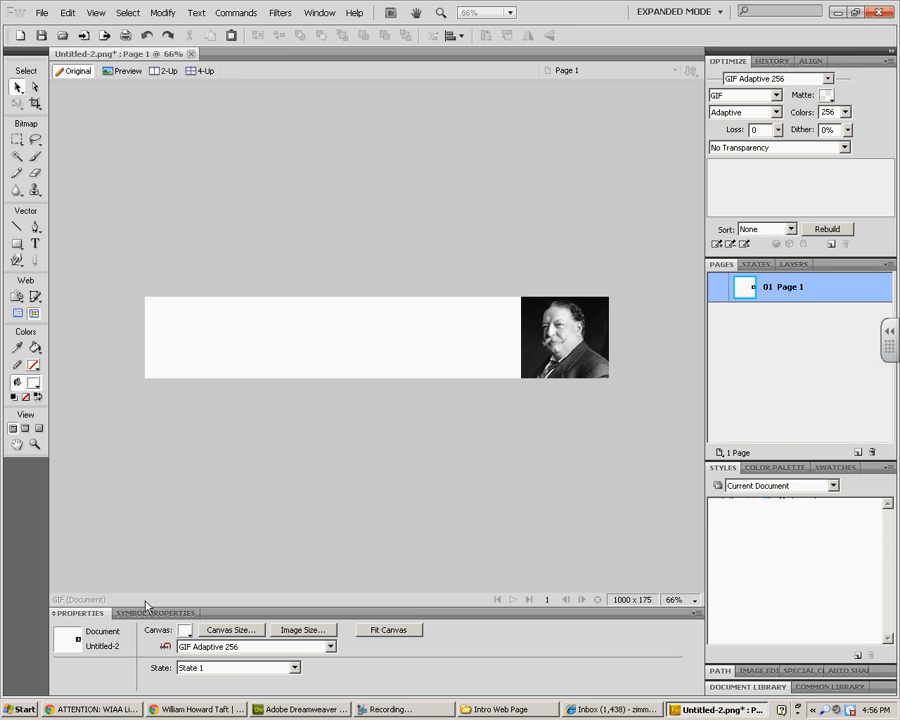
{"action": "left_click", "coordinate": [184, 630]}
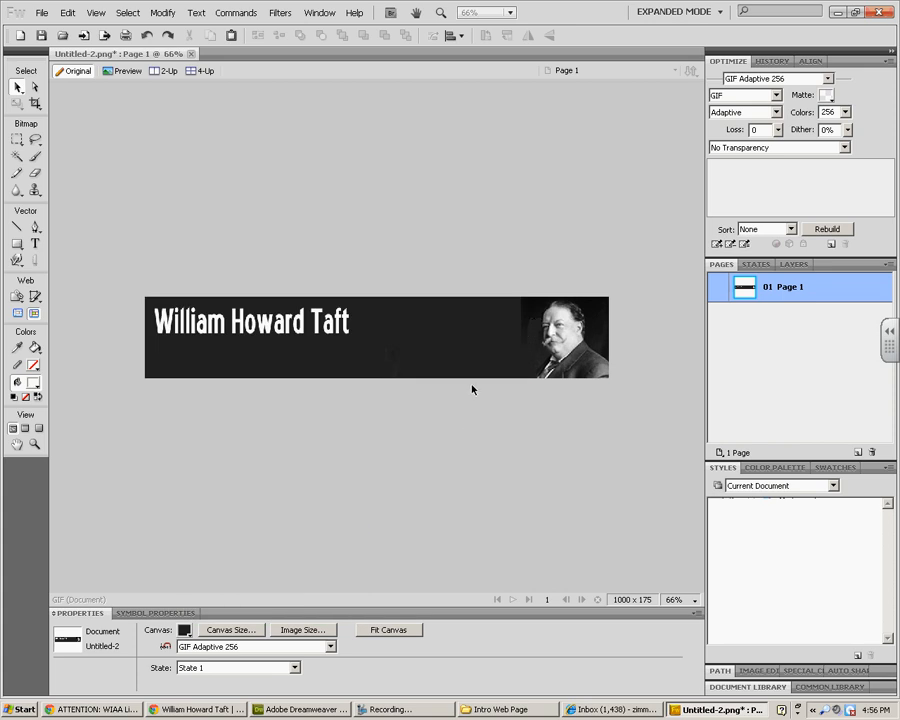
{"action": "left_click", "coordinate": [565, 340]}
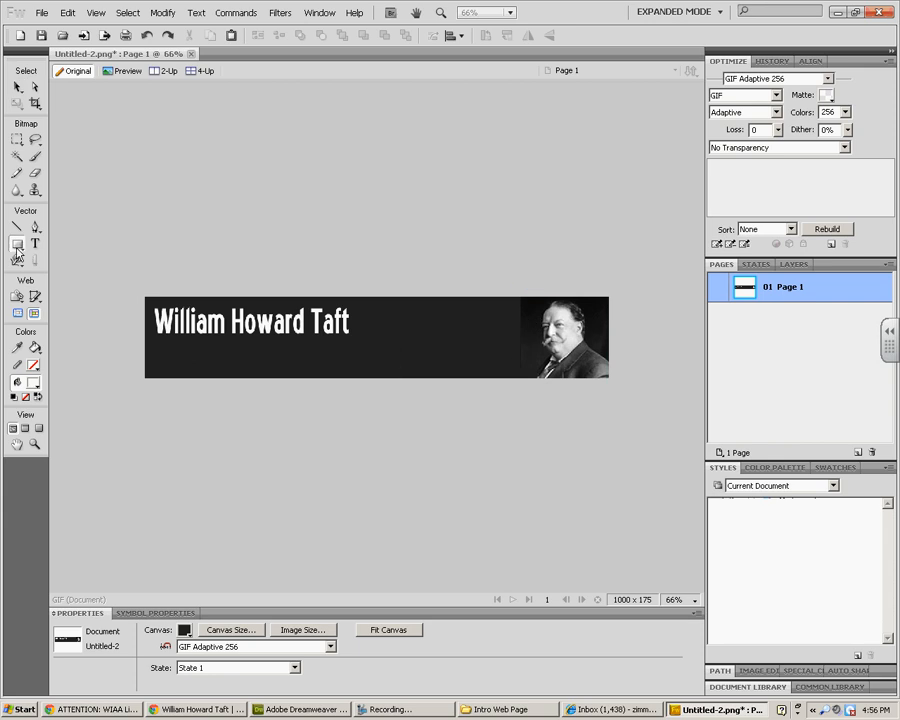
Erase the gray background beside and above Taft's head with a size 45, edge 84 eraser.
{"action": "left_click", "coordinate": [14, 245]}
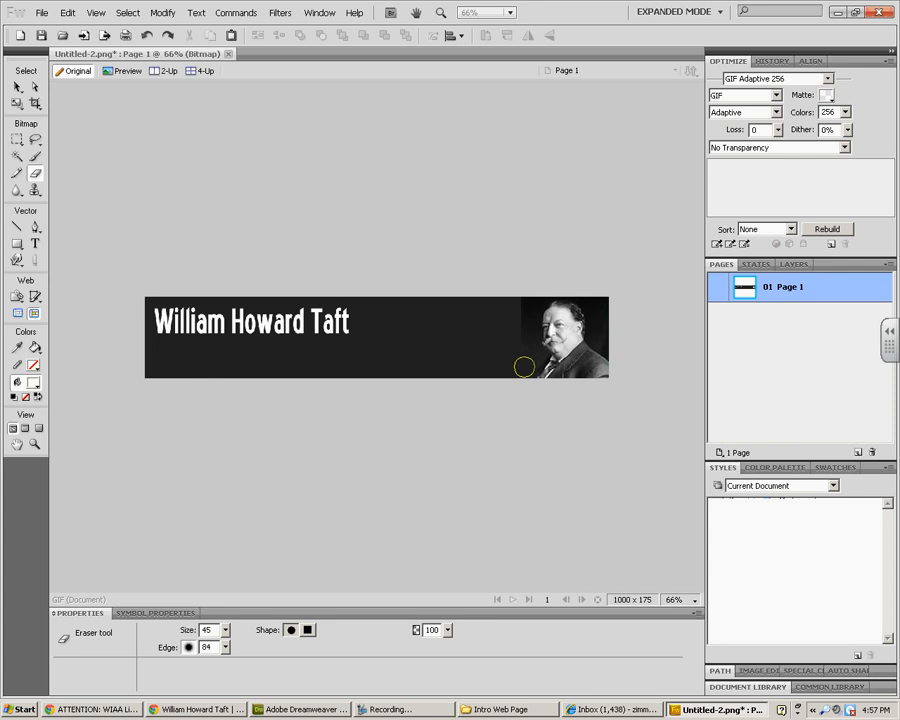
{"action": "mouse_move", "coordinate": [527, 333]}
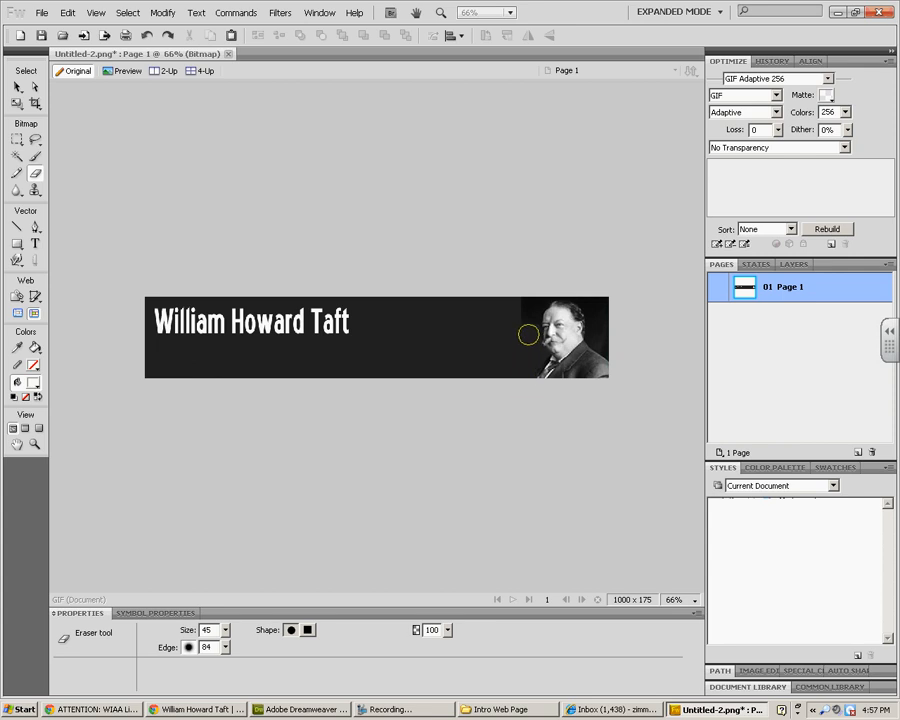
{"action": "left_click_drag", "start_coordinate": [528, 334], "coordinate": [543, 291]}
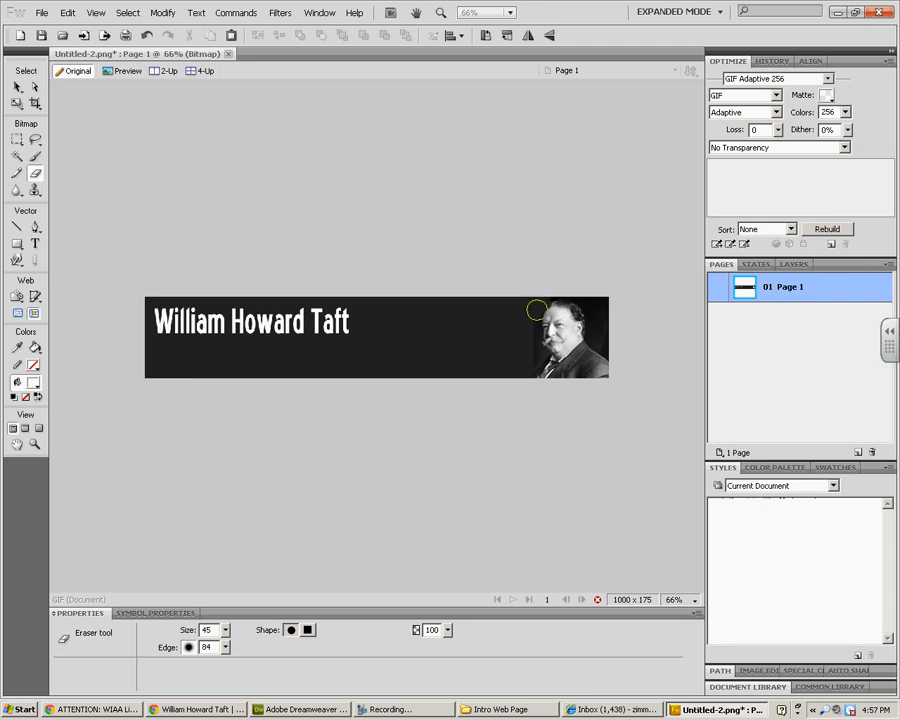
{"action": "left_click_drag", "start_coordinate": [535, 310], "coordinate": [533, 357]}
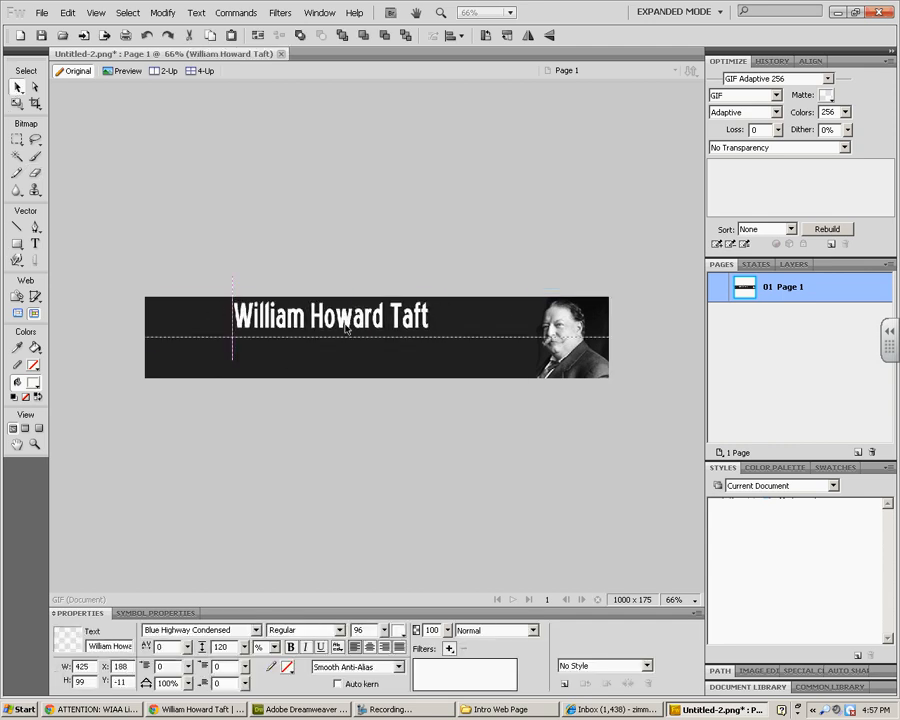
Add Glow and Drop Shadow filters to the title and move it toward the upper middle.
{"action": "left_click", "coordinate": [449, 649]}
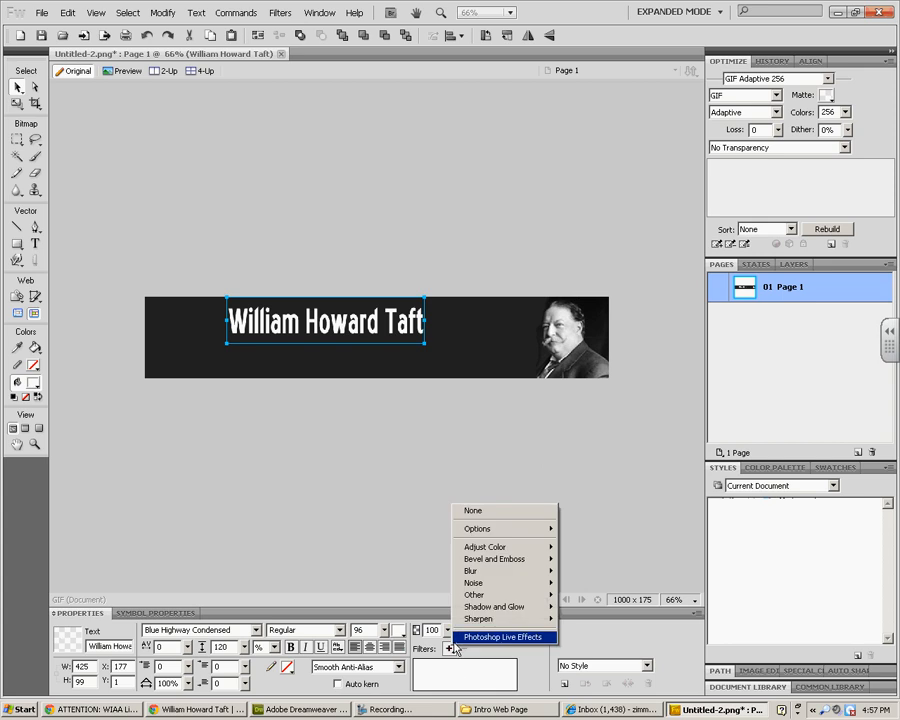
{"action": "mouse_move", "coordinate": [490, 606]}
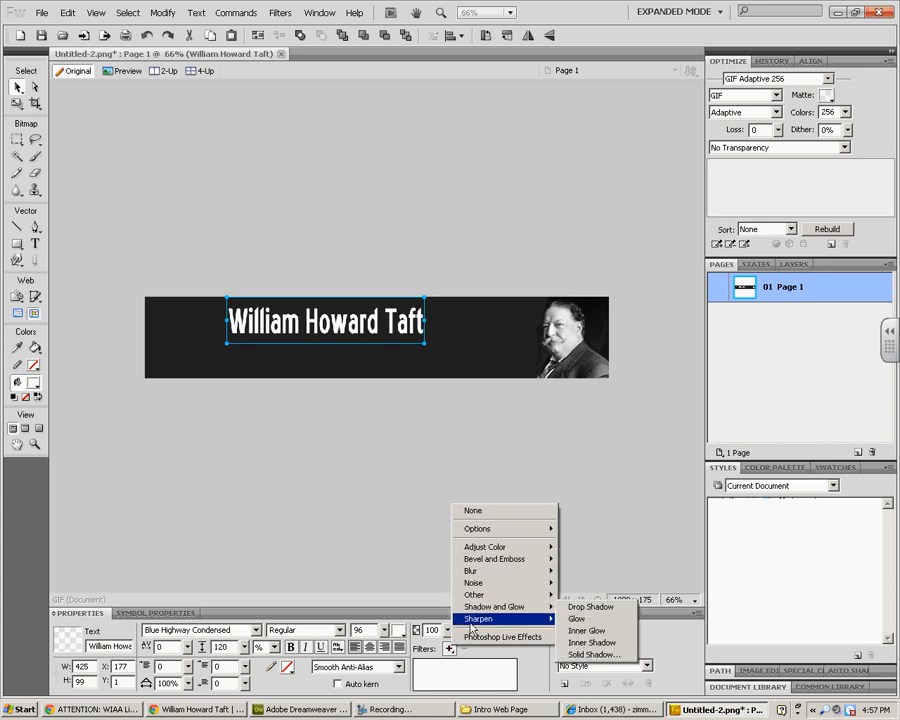
{"action": "mouse_move", "coordinate": [496, 605]}
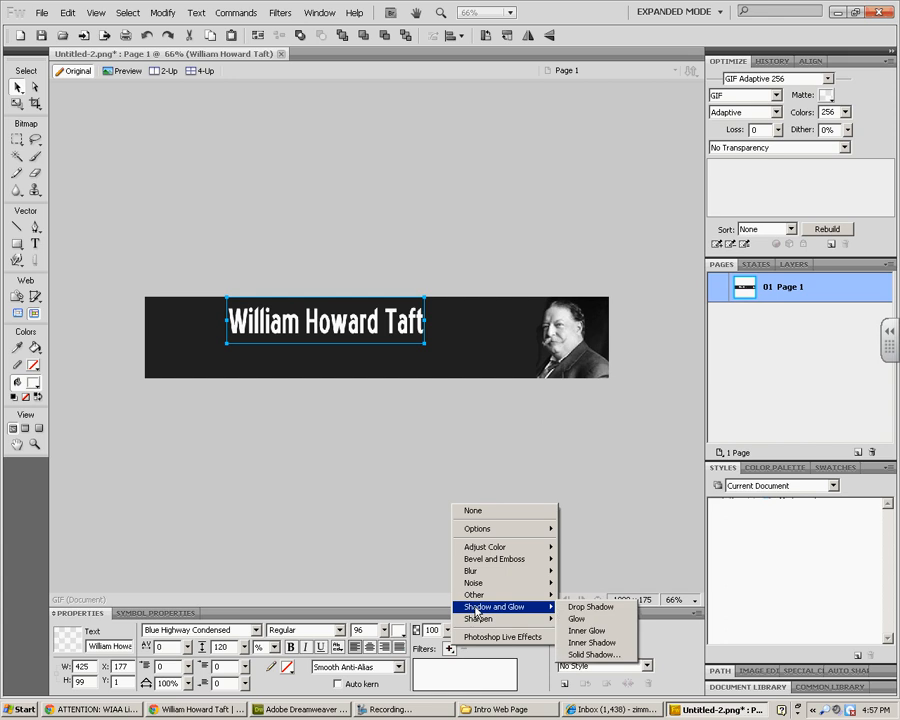
{"action": "mouse_move", "coordinate": [602, 615]}
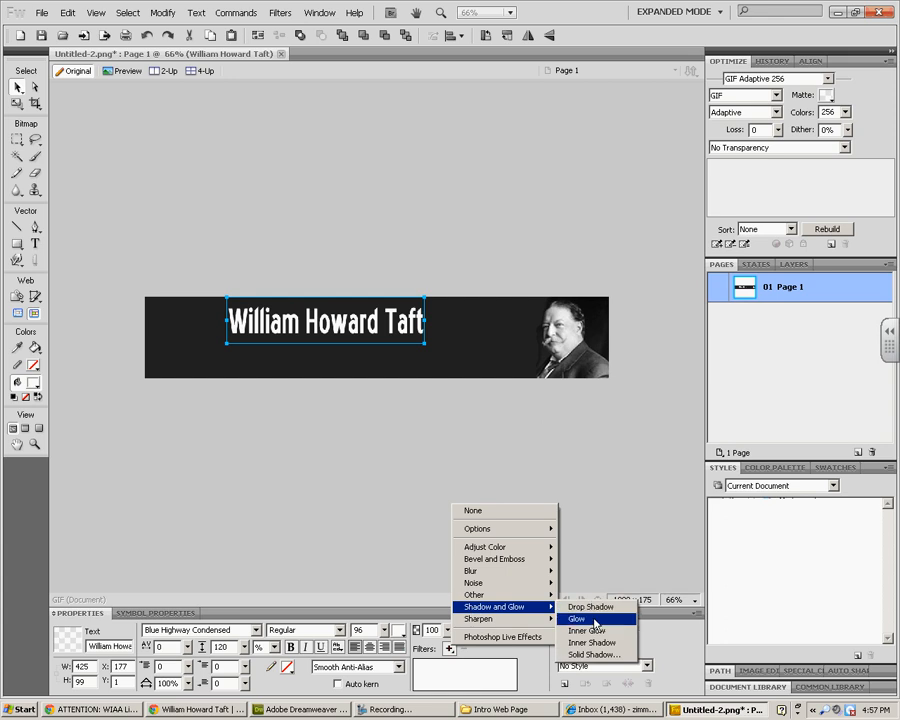
{"action": "left_click", "coordinate": [574, 618]}
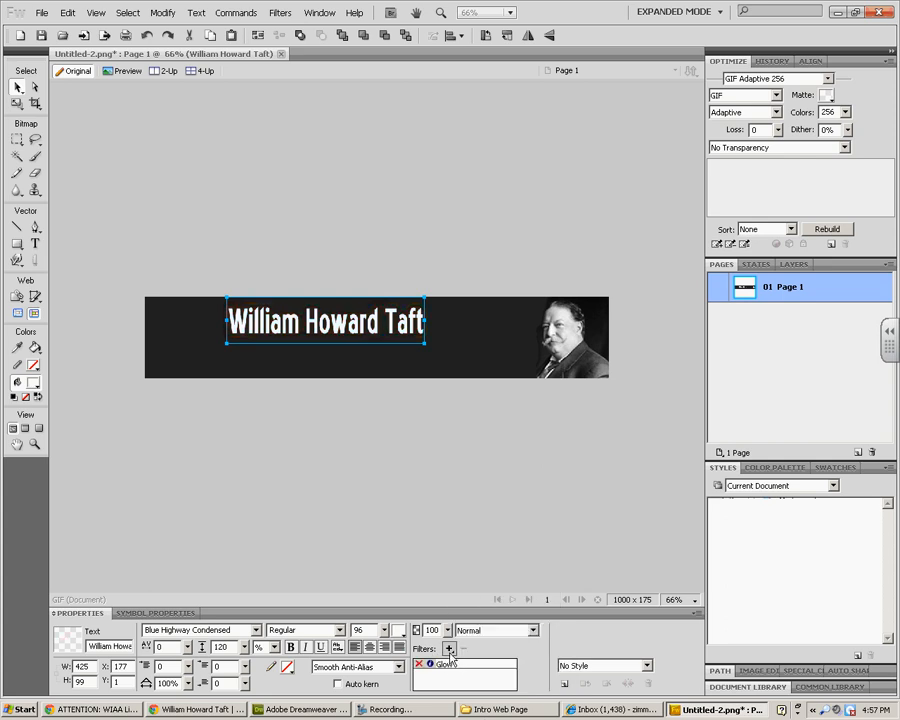
{"action": "left_click", "coordinate": [448, 649]}
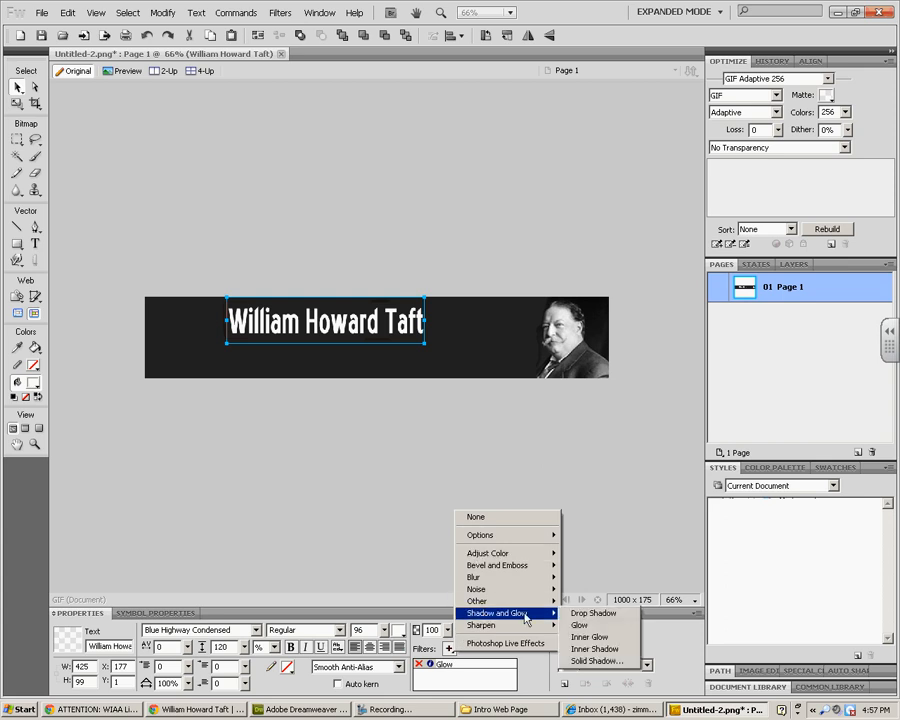
{"action": "left_click", "coordinate": [576, 624]}
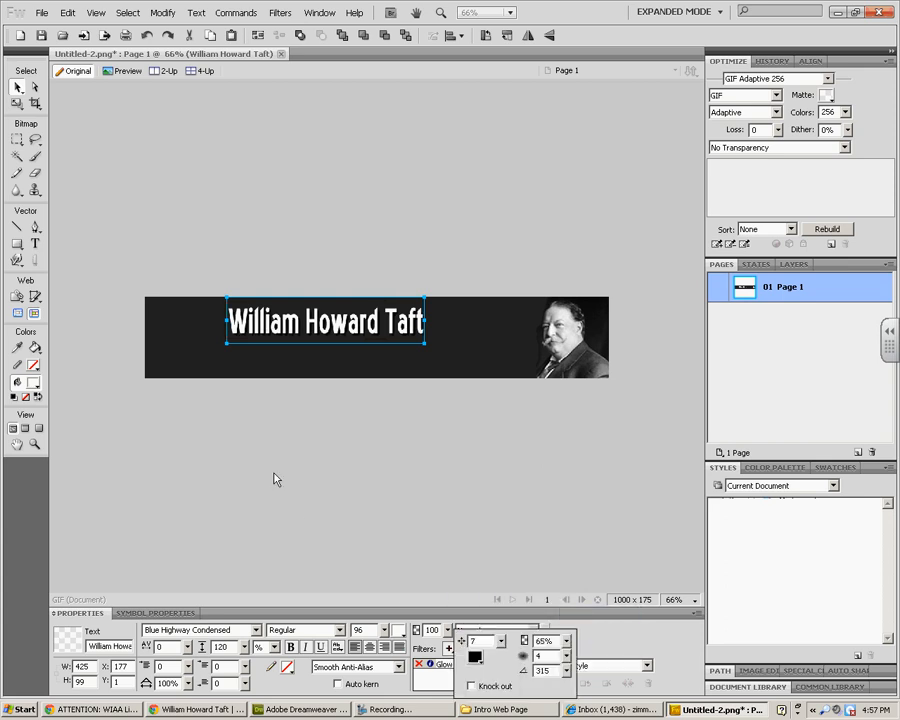
{"action": "left_click", "coordinate": [490, 643]}
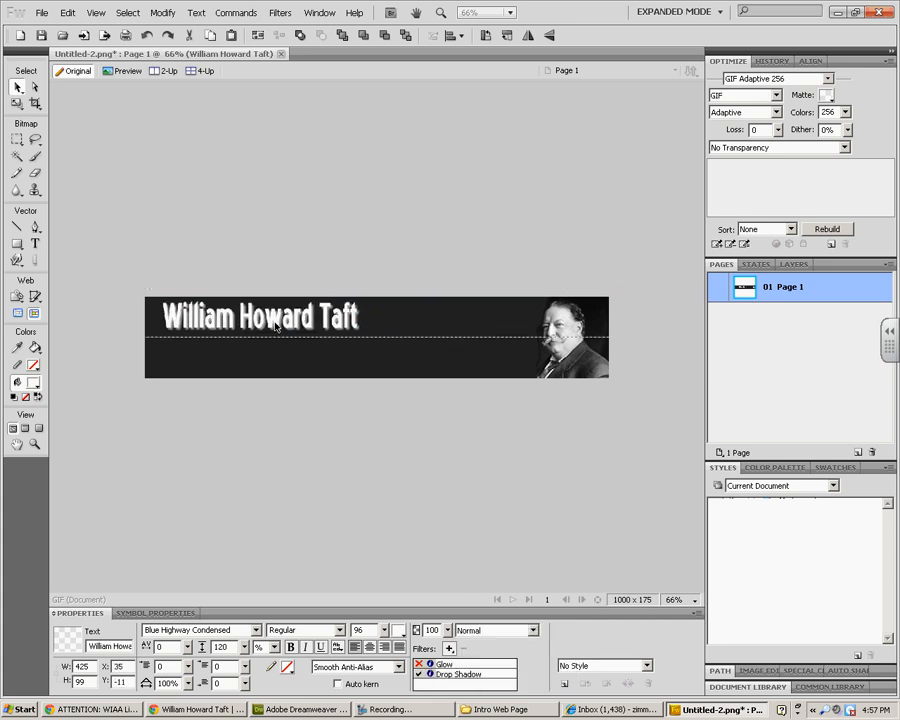
{"action": "left_click_drag", "start_coordinate": [262, 316], "coordinate": [335, 316]}
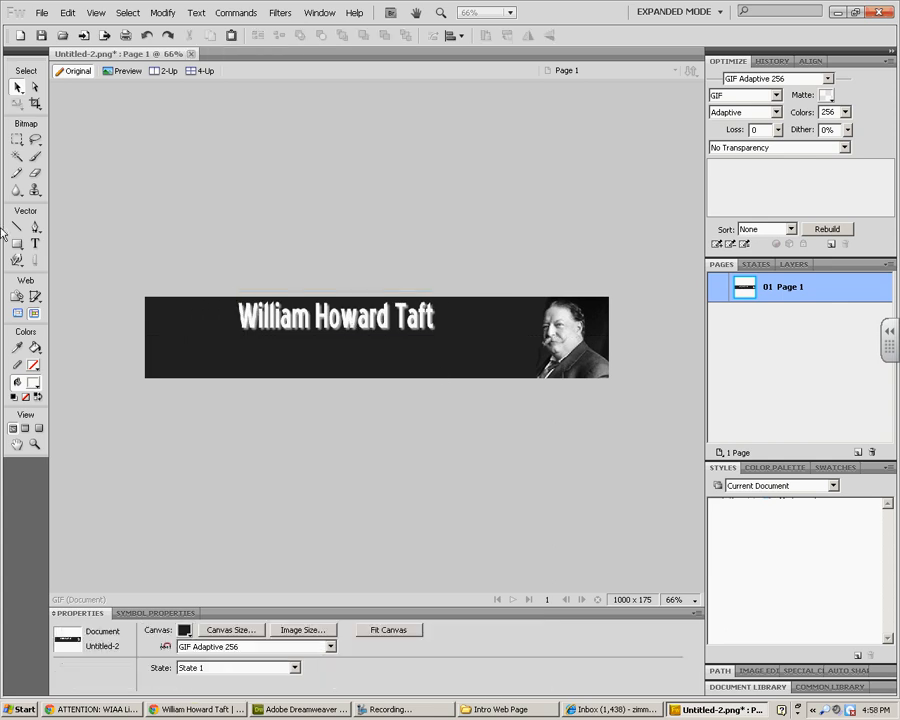
{"action": "mouse_move", "coordinate": [35, 246]}
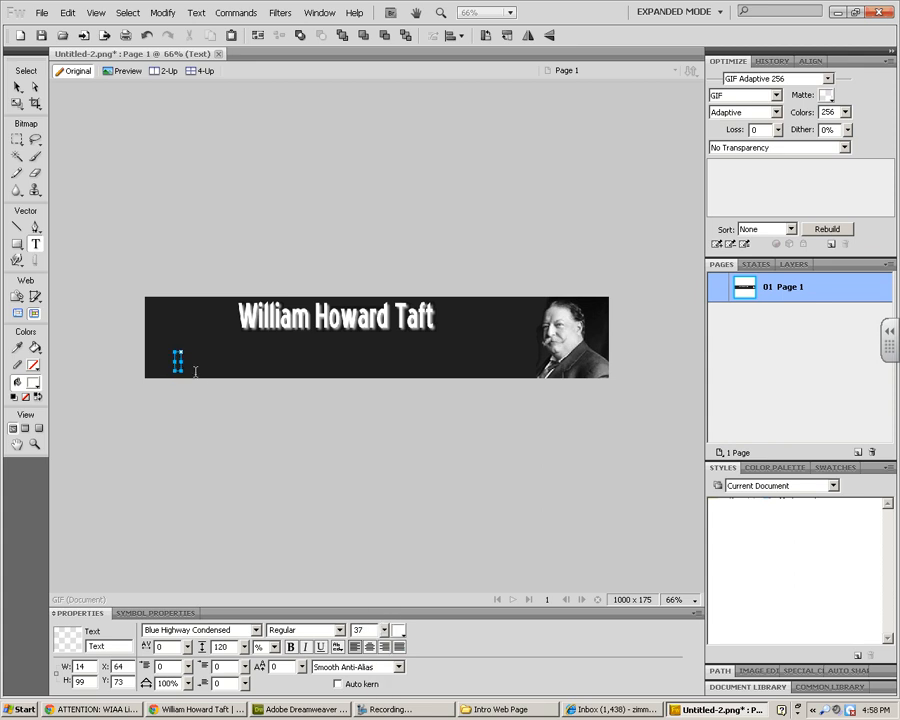
Type 'Introduction' as a small label below the title at the lower left.
{"action": "type", "text": "Introduction"}
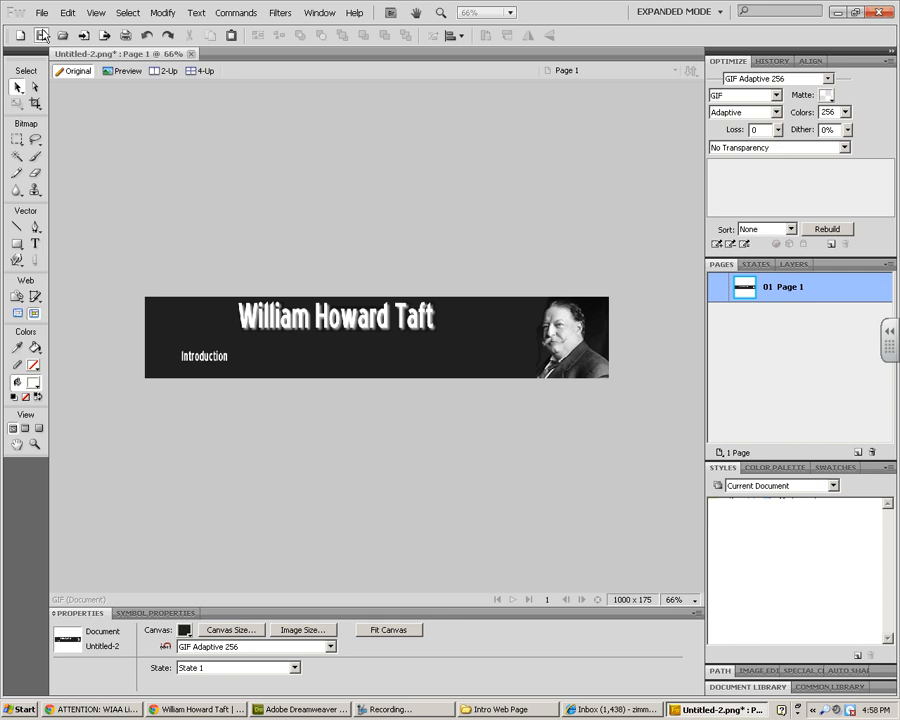
Save the banner as 'banner' in the taft\images folder.
{"action": "left_click", "coordinate": [43, 11]}
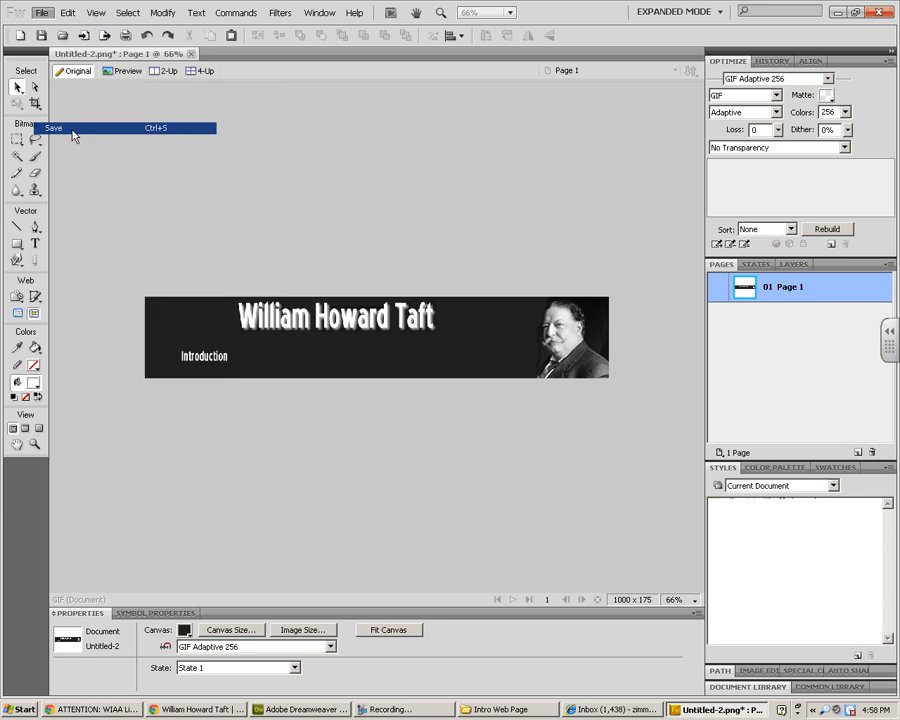
{"action": "left_click", "coordinate": [62, 131]}
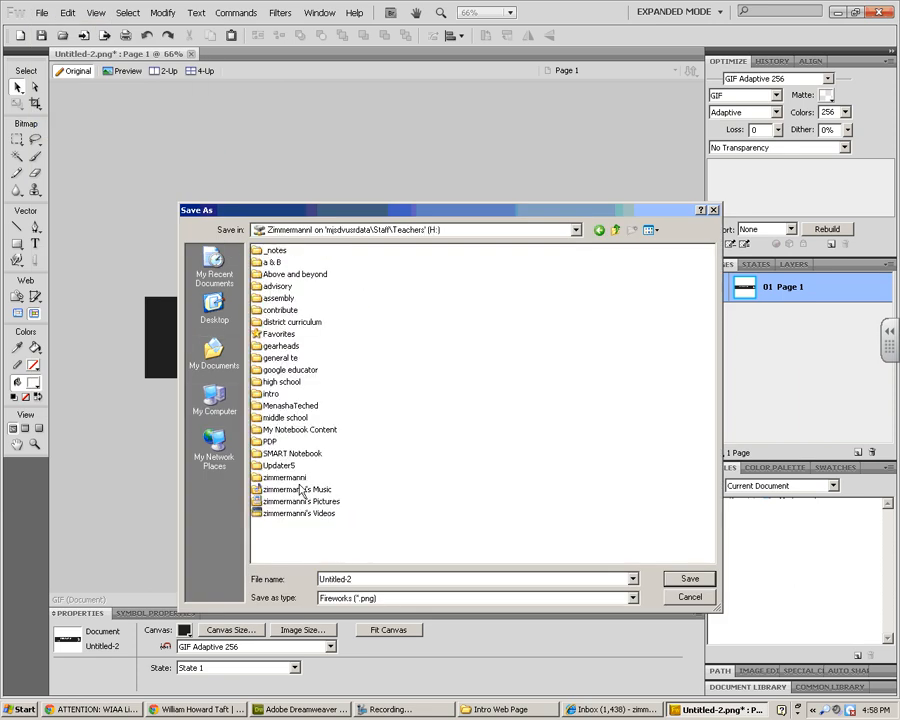
{"action": "left_click", "coordinate": [282, 381]}
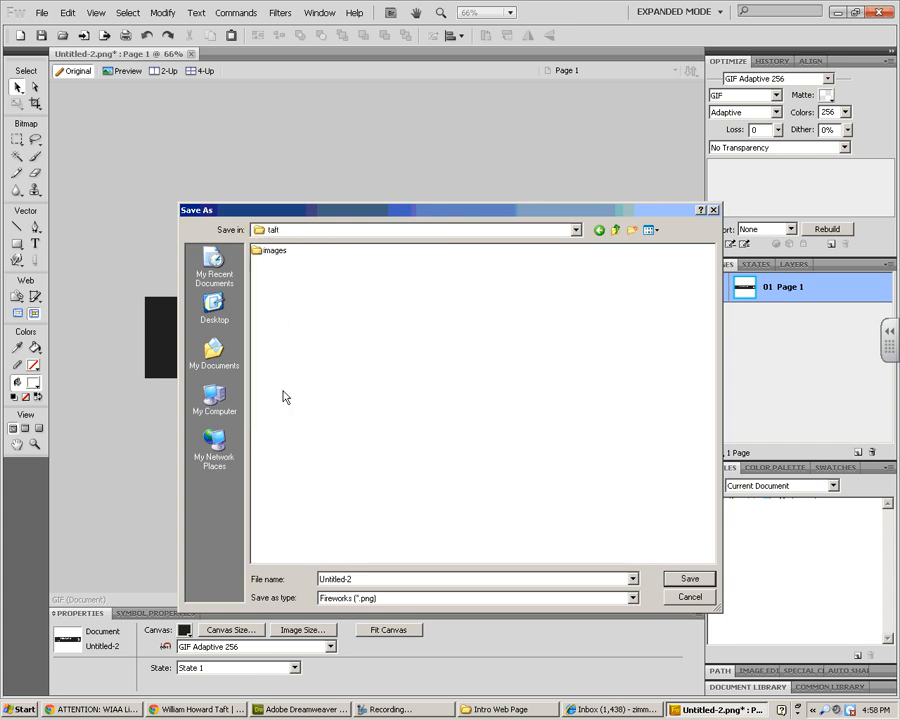
{"action": "double_click", "coordinate": [273, 251]}
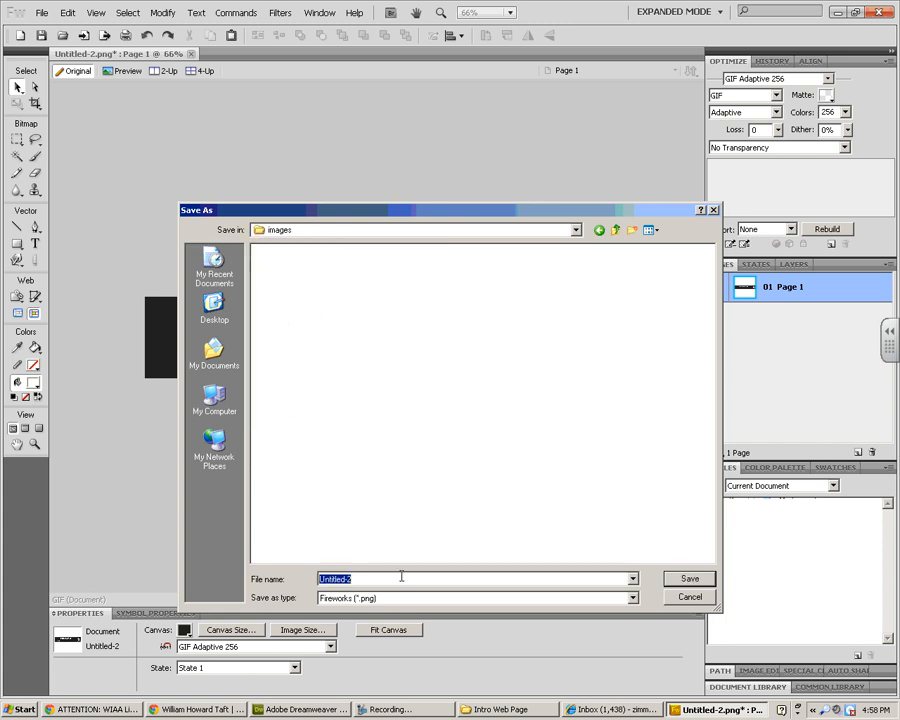
{"action": "type", "text": "banner"}
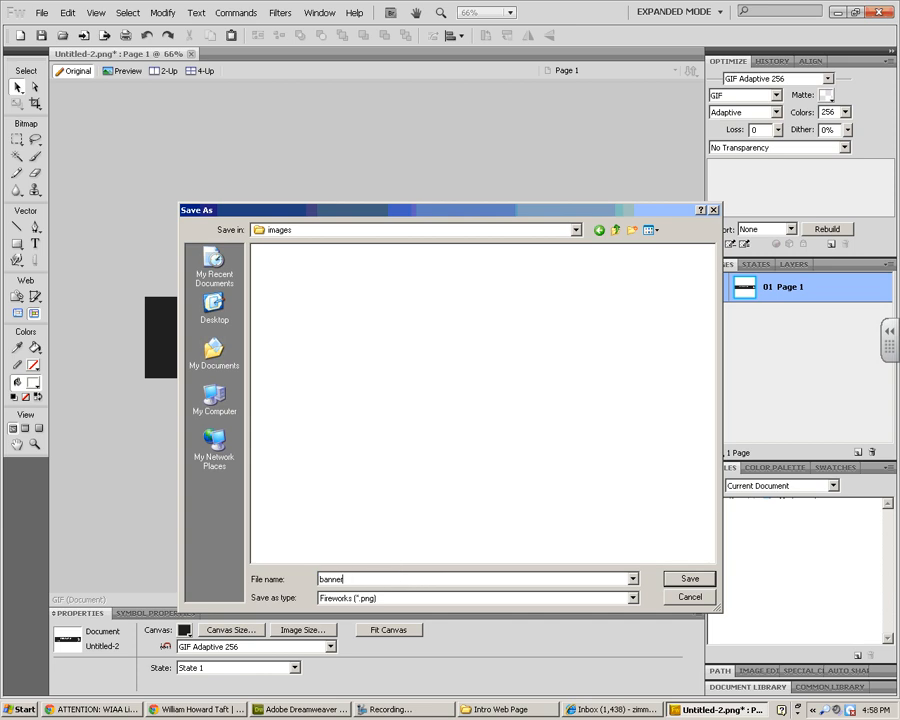
{"action": "left_click", "coordinate": [689, 578]}
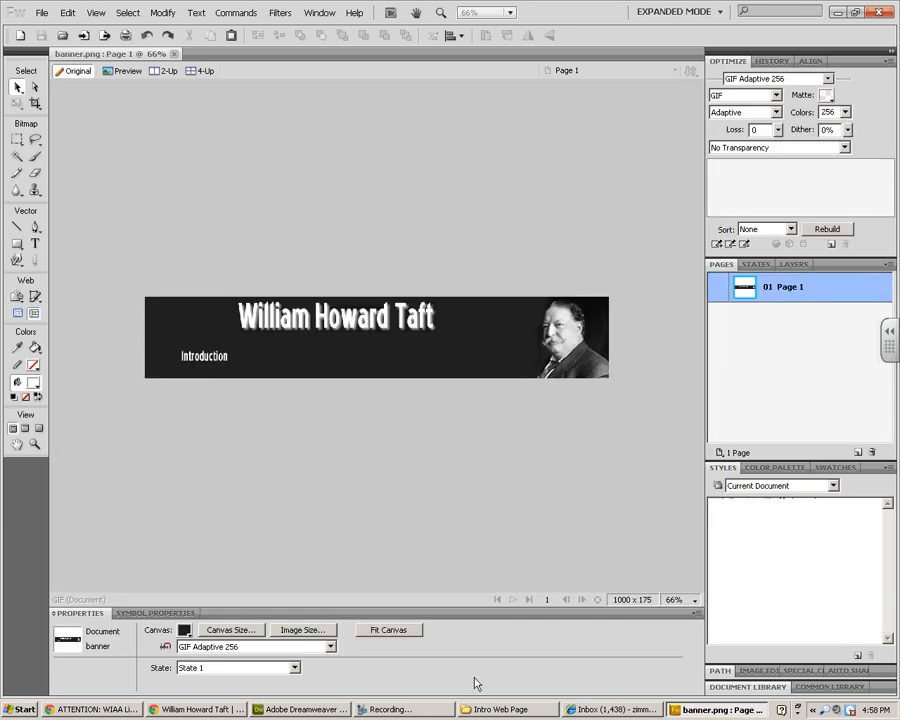